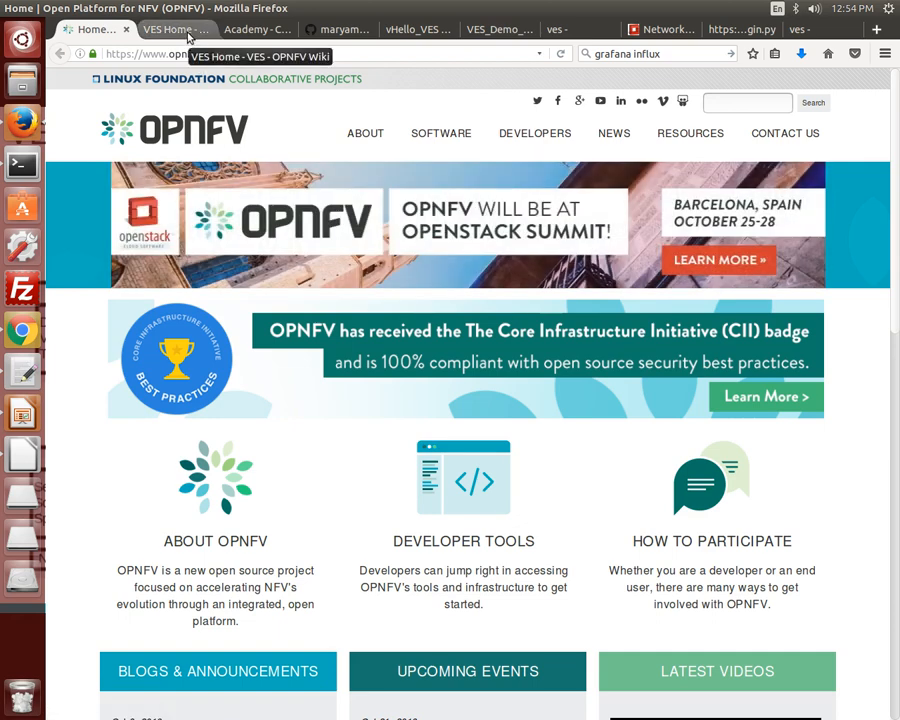
- Bring up the VES Home wiki page with the VNF Event Stream project description
{"action": "left_click", "coordinate": [164, 30]}
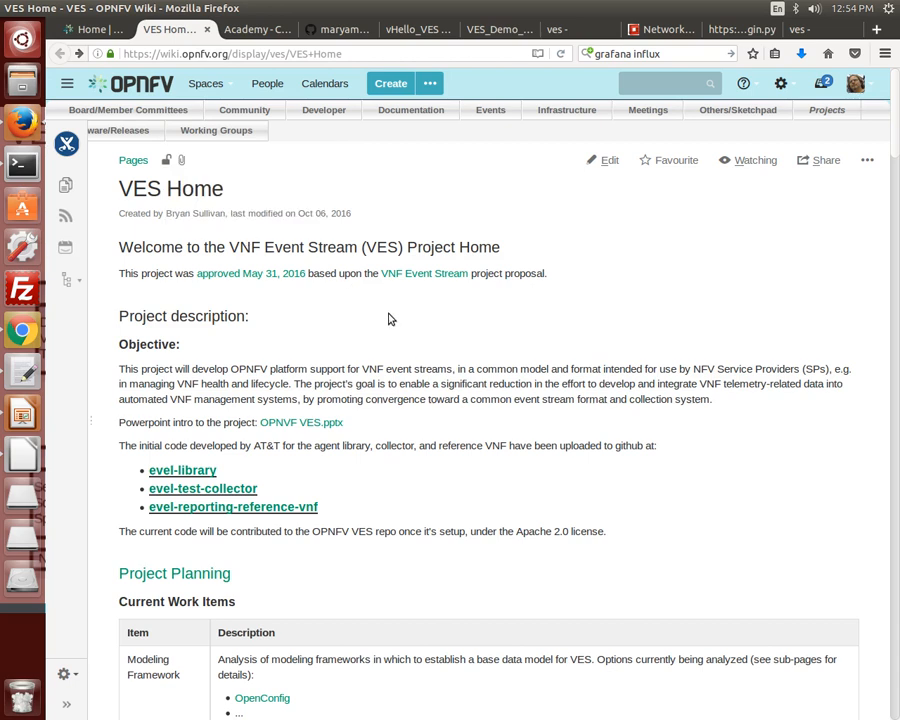
- Show the copper sandbox network diagram attachment preview on the Academy - Copper page
{"action": "left_click", "coordinate": [250, 30]}
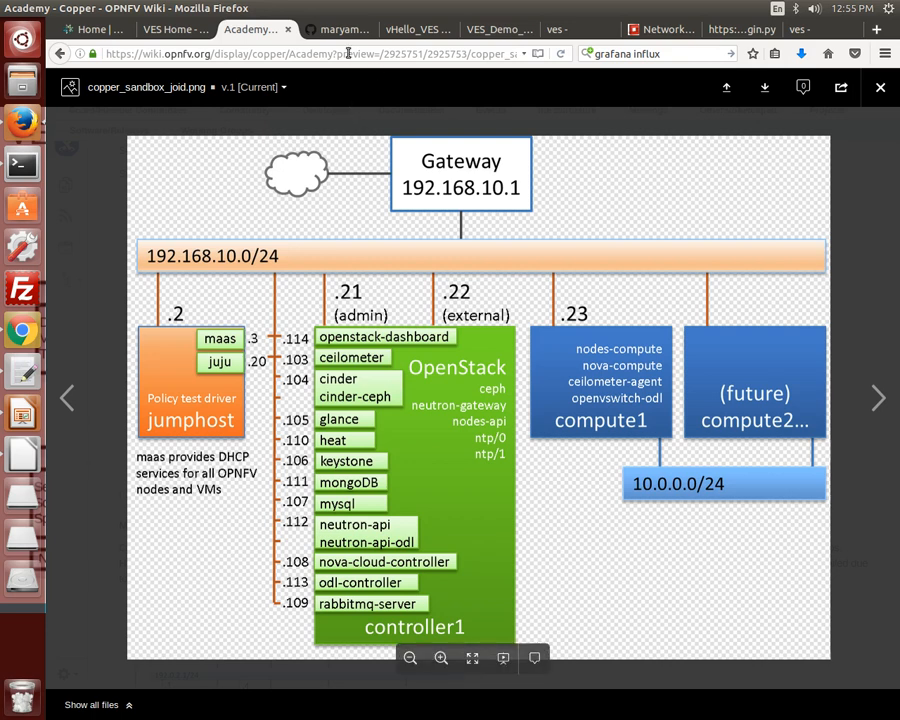
- Show the maryamtahhan/OpenStackBarcelonaDemo GitHub repository with its VES python plugin files
{"action": "left_click", "coordinate": [340, 30]}
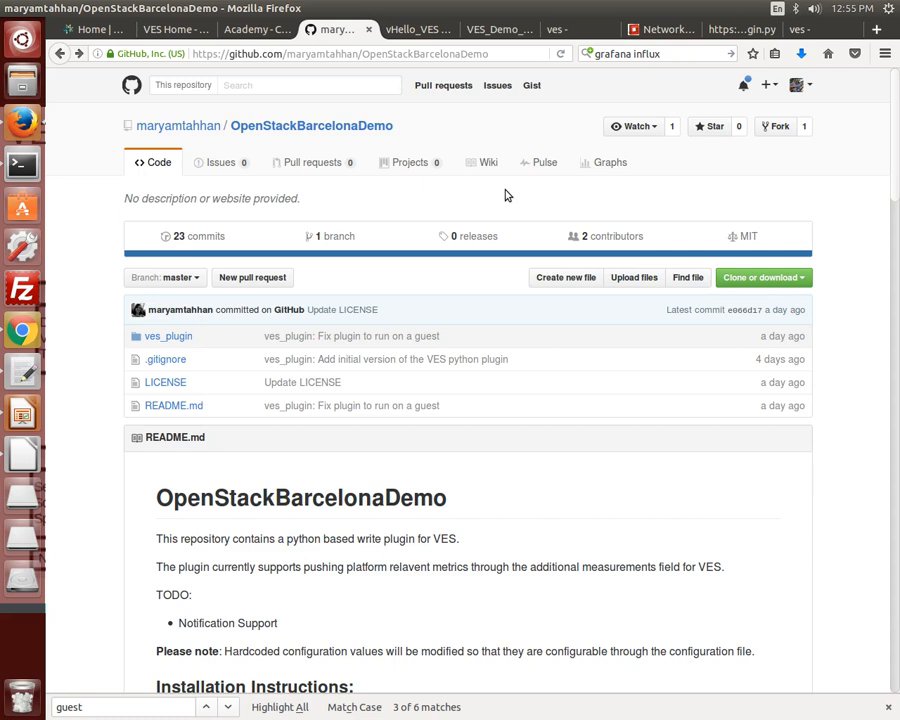
{"action": "left_click", "coordinate": [410, 28]}
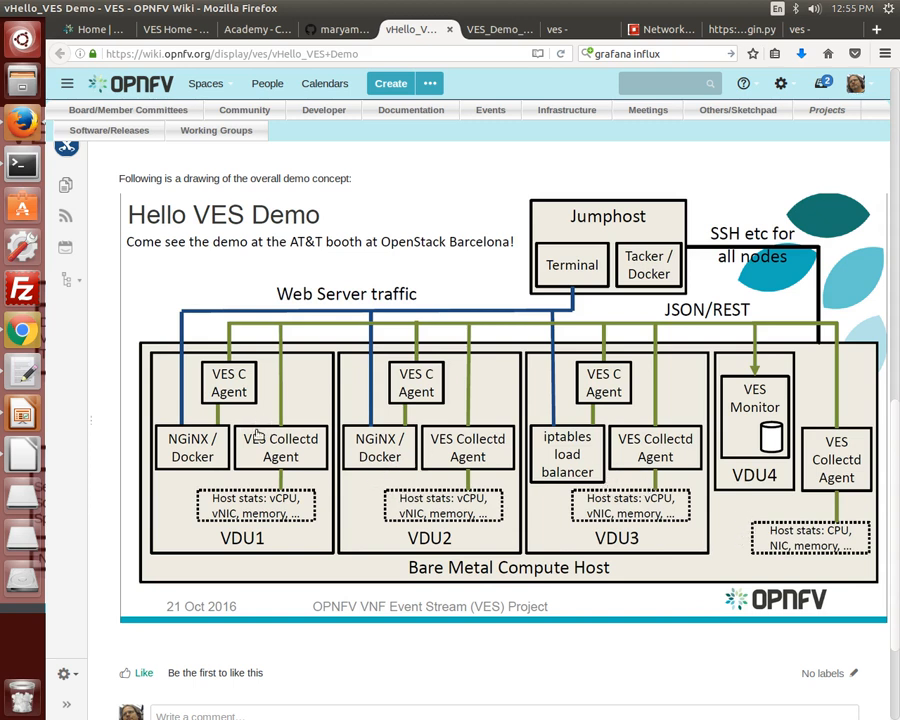
{"action": "mouse_move", "coordinate": [318, 462]}
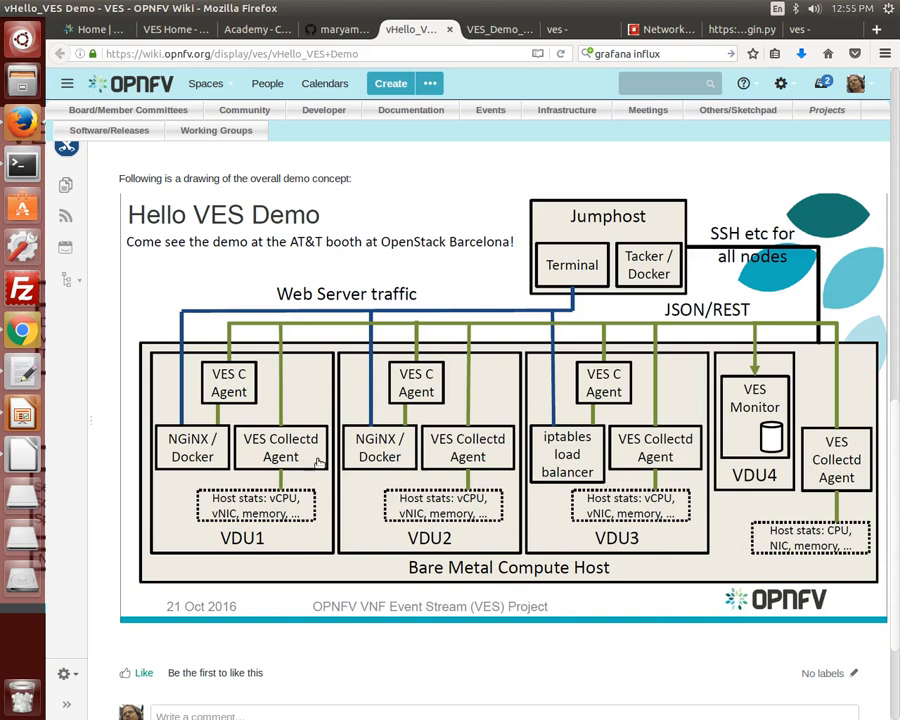
{"action": "mouse_move", "coordinate": [432, 406]}
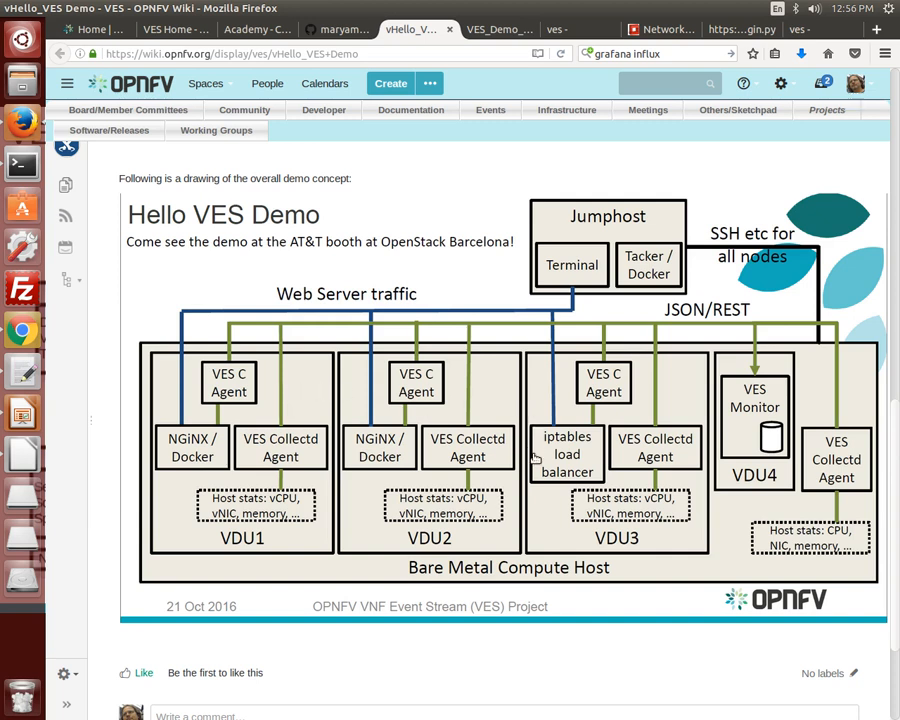
{"action": "mouse_move", "coordinate": [536, 472]}
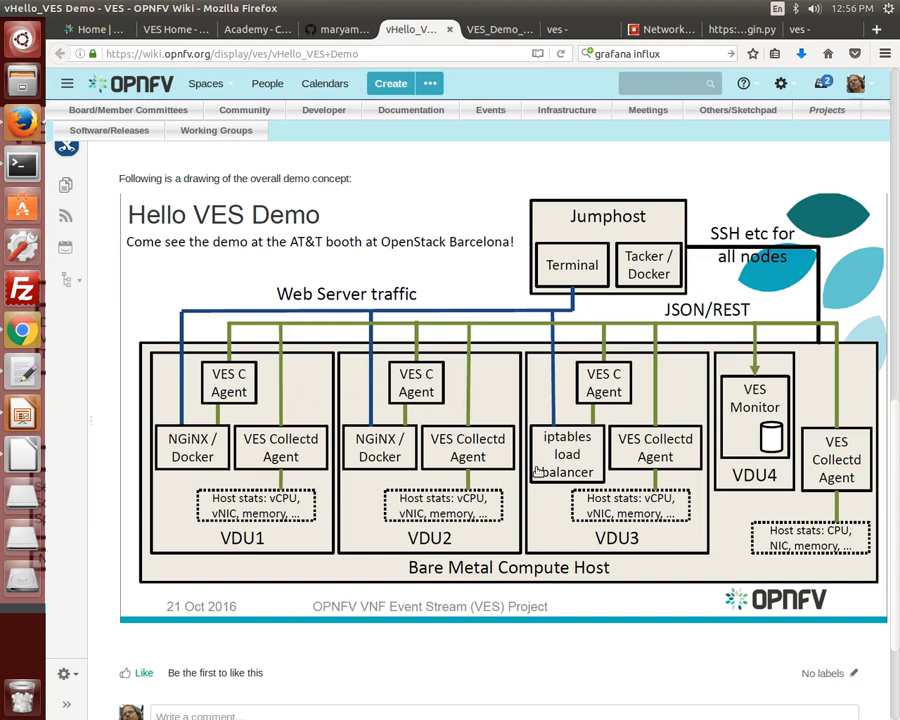
{"action": "mouse_move", "coordinate": [208, 418]}
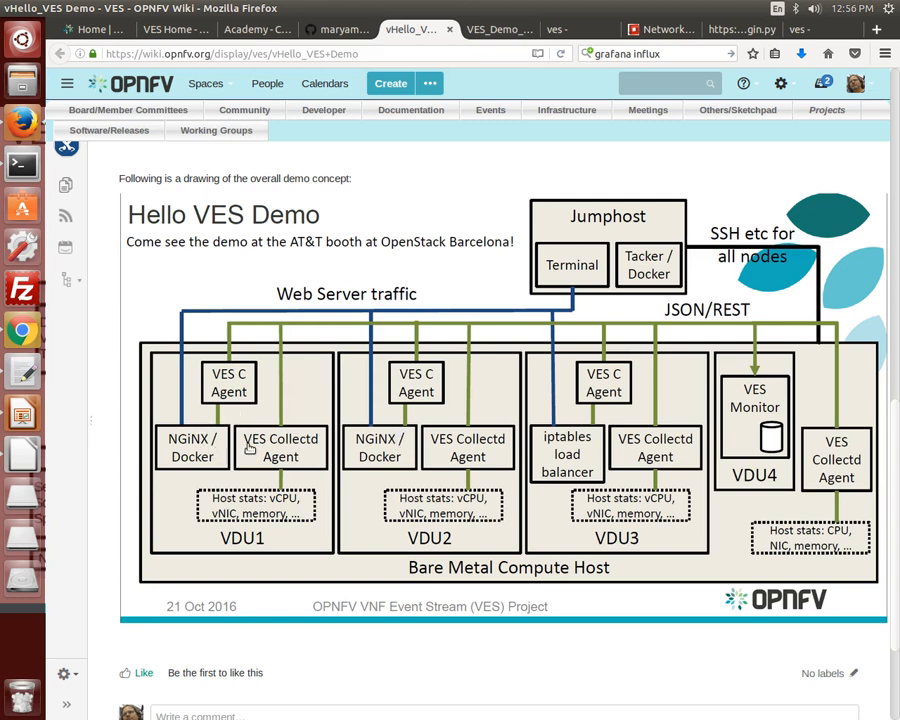
{"action": "mouse_move", "coordinate": [732, 438]}
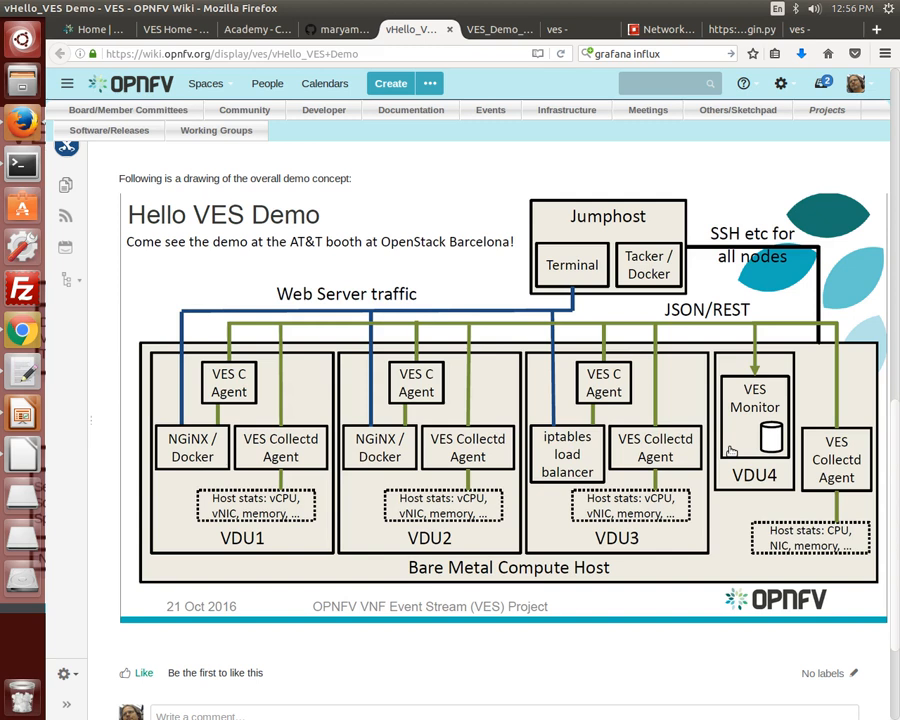
{"action": "mouse_move", "coordinate": [558, 44]}
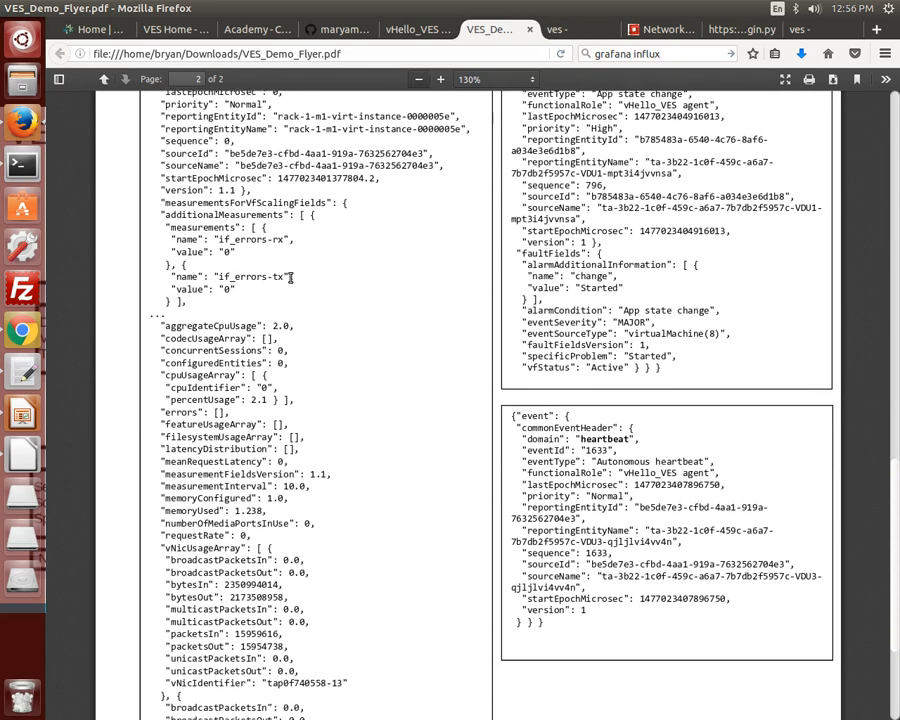
- Scroll through VES_Demo_Flyer.pdf event listings, then show the OpenStack Network Topology graph
{"action": "scroll", "scroll_direction": "down", "scroll_amount": 3}
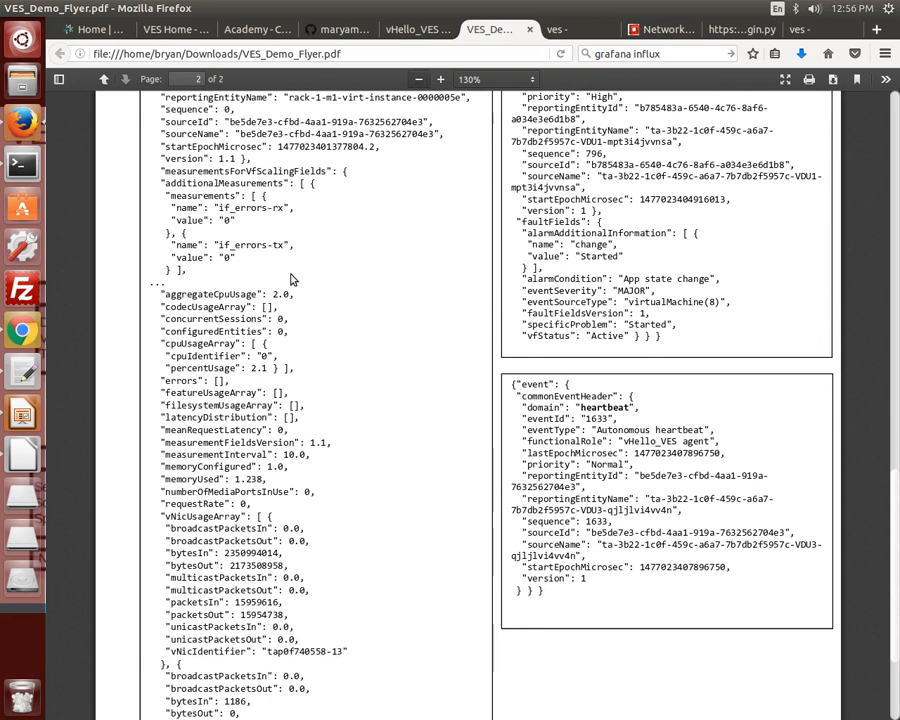
{"action": "scroll", "scroll_direction": "down", "scroll_amount": 3}
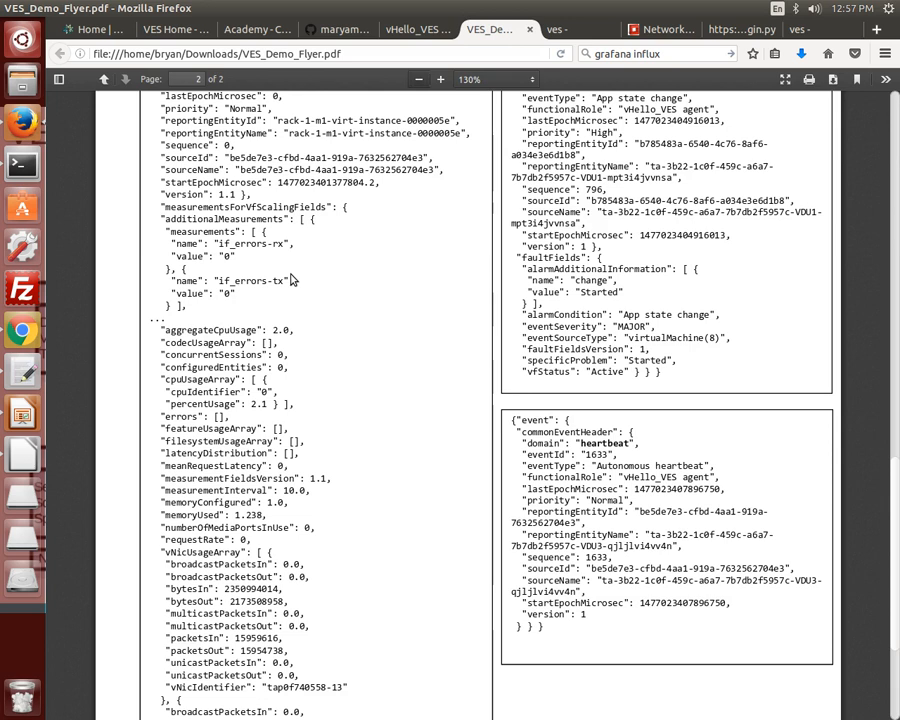
{"action": "mouse_move", "coordinate": [448, 306]}
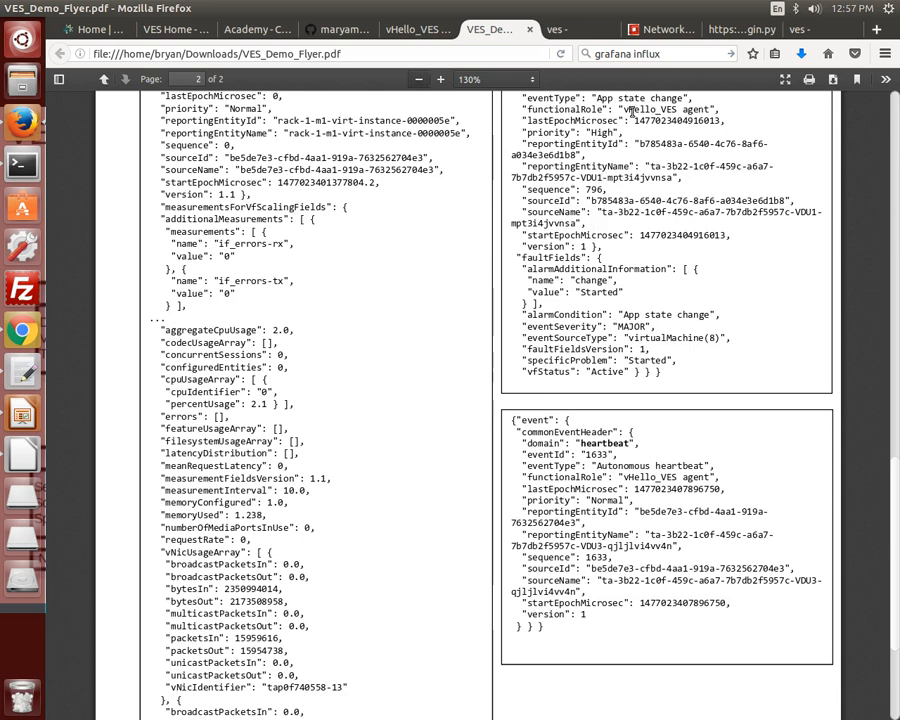
{"action": "left_click", "coordinate": [656, 30]}
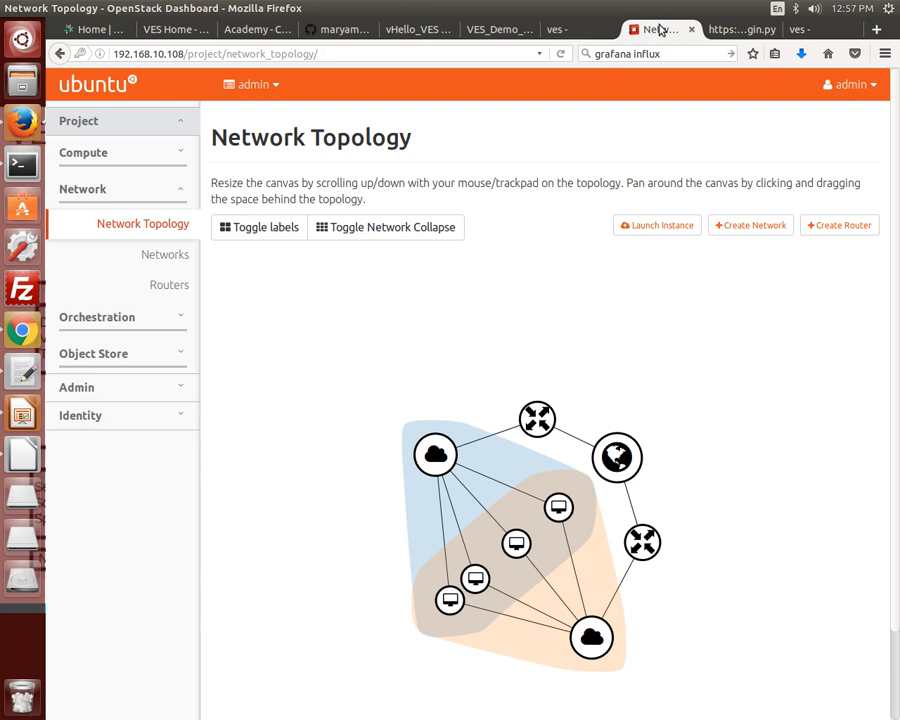
{"action": "mouse_move", "coordinate": [508, 260]}
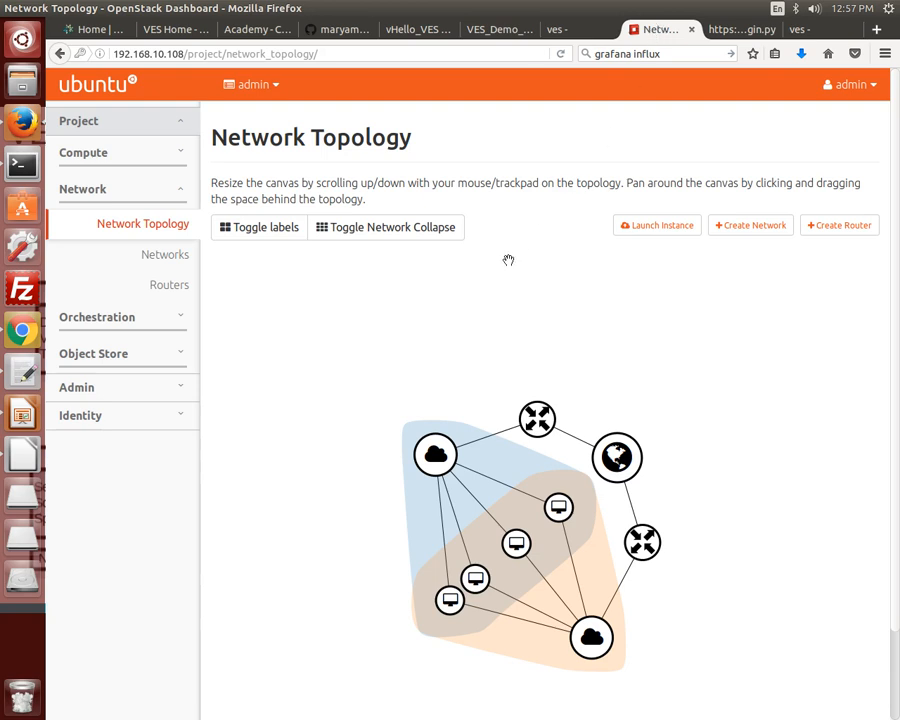
{"action": "mouse_move", "coordinate": [456, 328]}
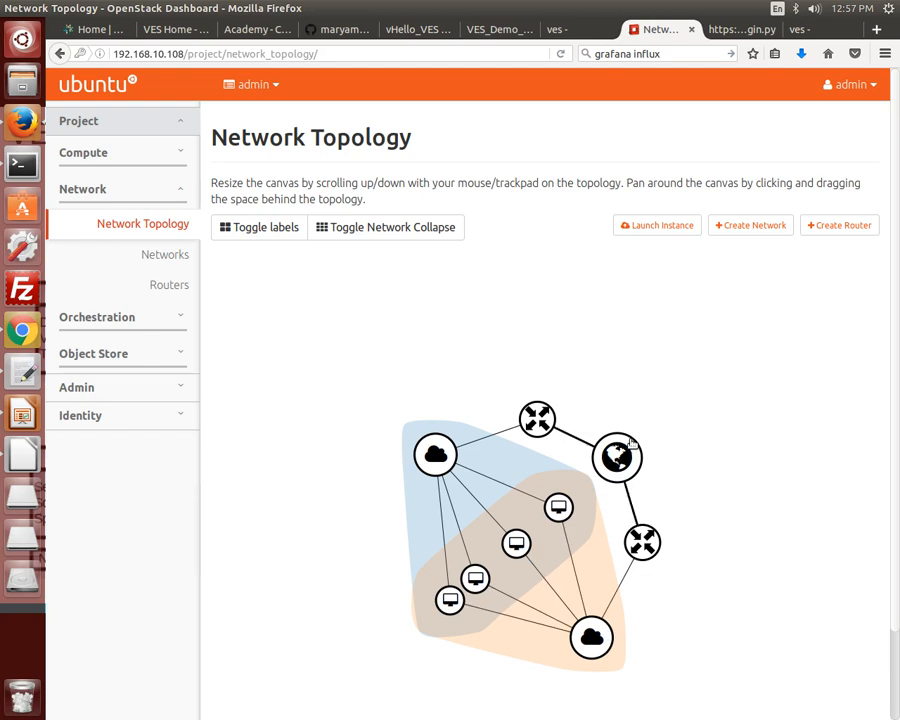
{"action": "mouse_move", "coordinate": [644, 410]}
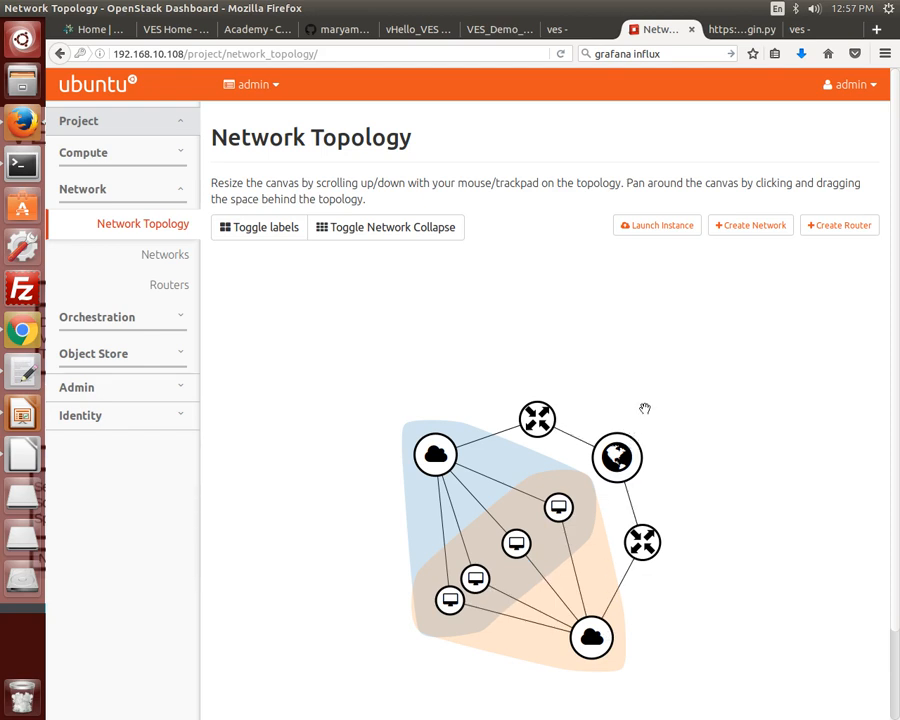
- Show the vHello_VES.sh test script source with its setup, start, run, test, stop and clean commands
{"action": "left_click", "coordinate": [556, 30]}
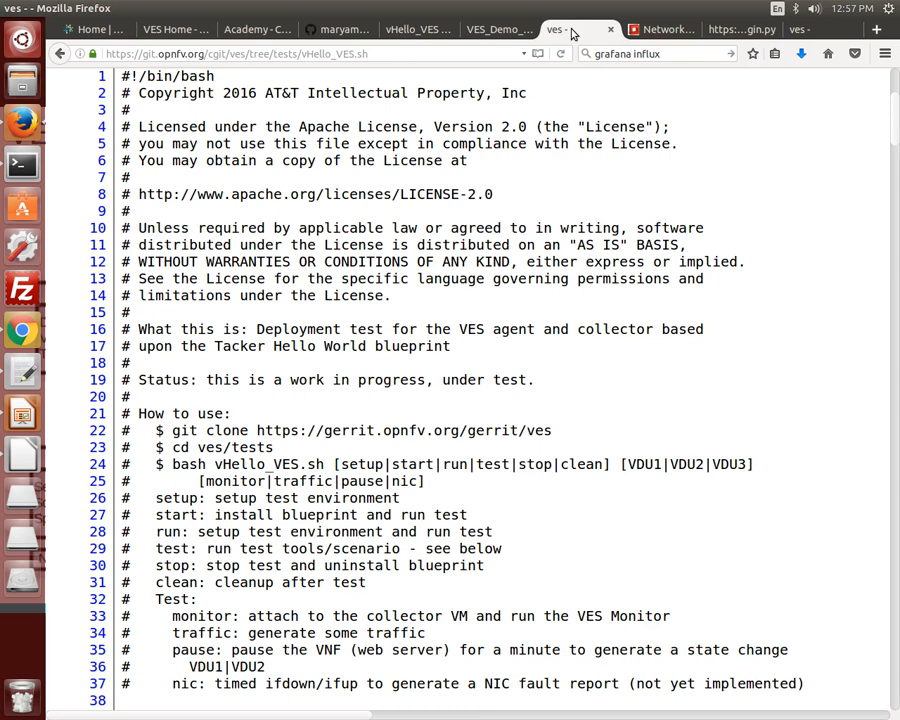
{"action": "mouse_move", "coordinate": [508, 216]}
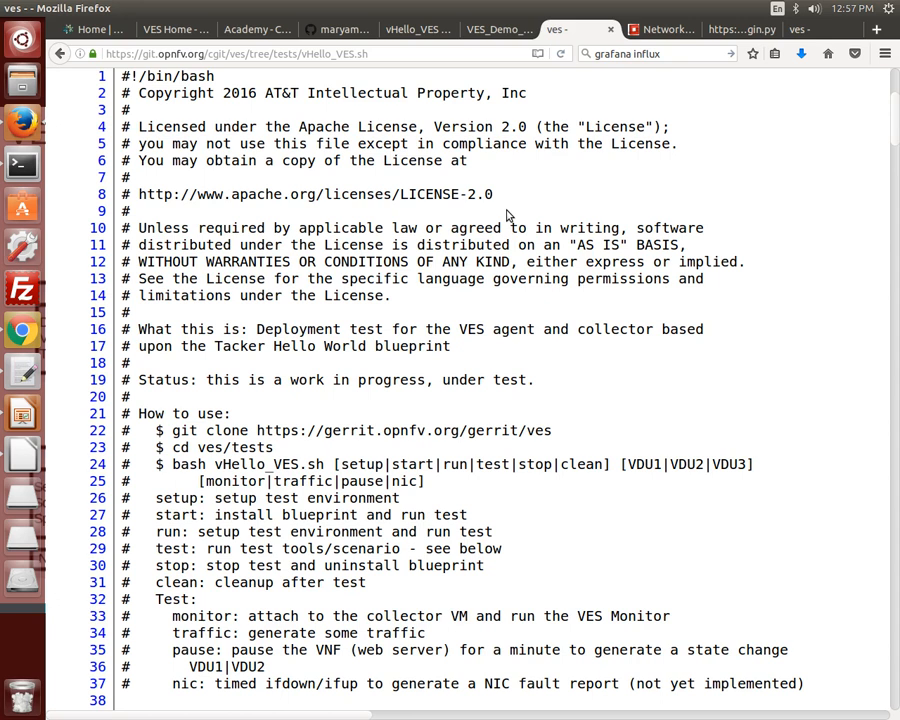
{"action": "mouse_move", "coordinate": [616, 188]}
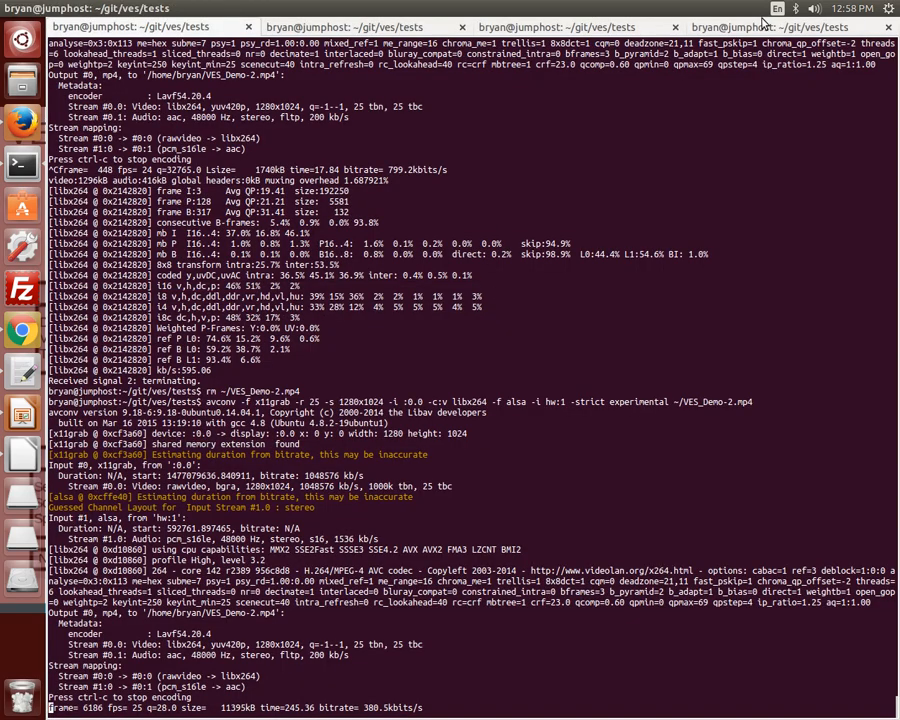
- Show the terminal streaming live VES monitor events and key stats summaries for the VDUs
{"action": "left_click", "coordinate": [768, 28]}
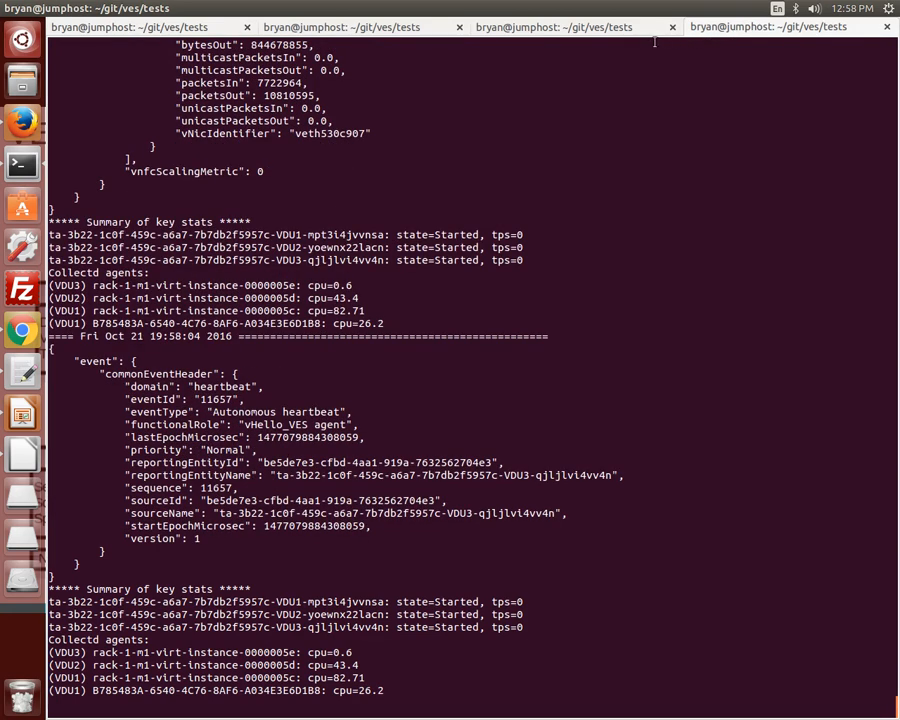
{"action": "scroll", "scroll_direction": "down", "scroll_amount": 3}
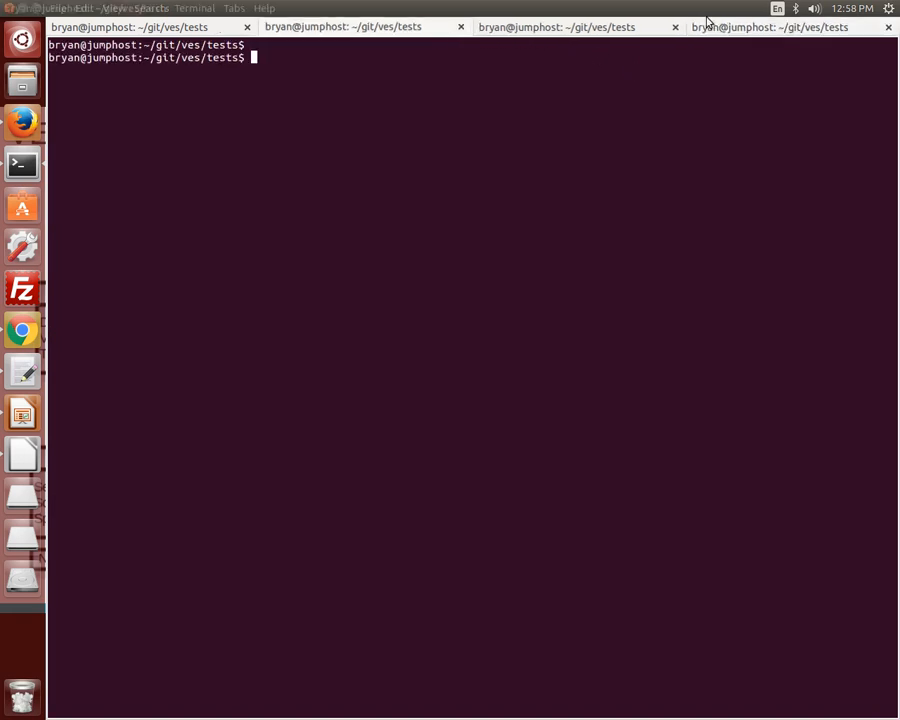
- Run 'bash vHello_VES.sh test traffic' and watch it end reporting Test Failed
{"action": "type", "text": "bash vHello_VES.sh test traffic"}
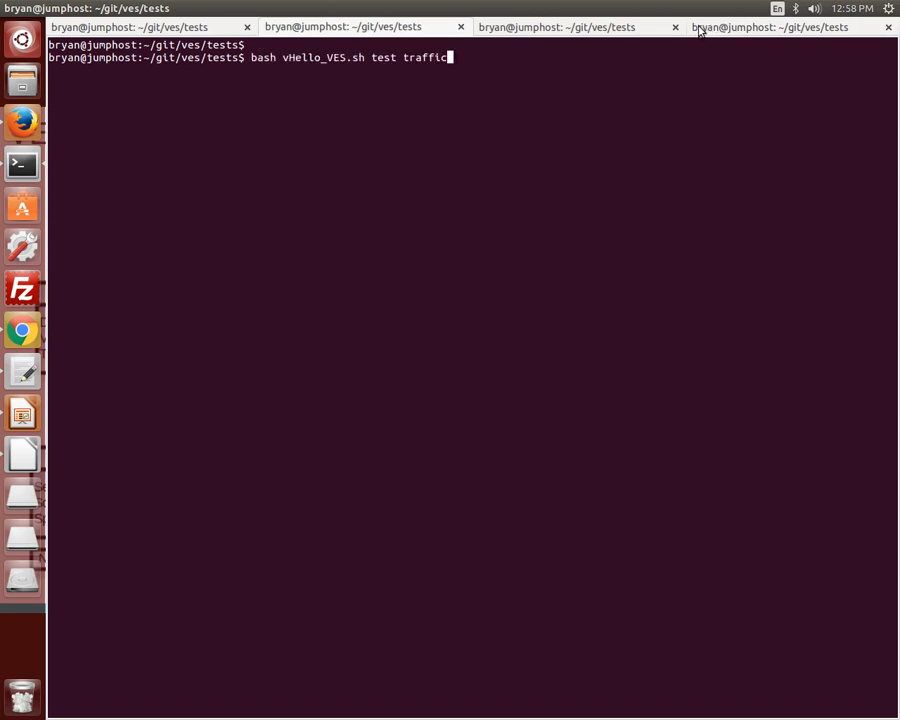
{"action": "key", "text": "Return"}
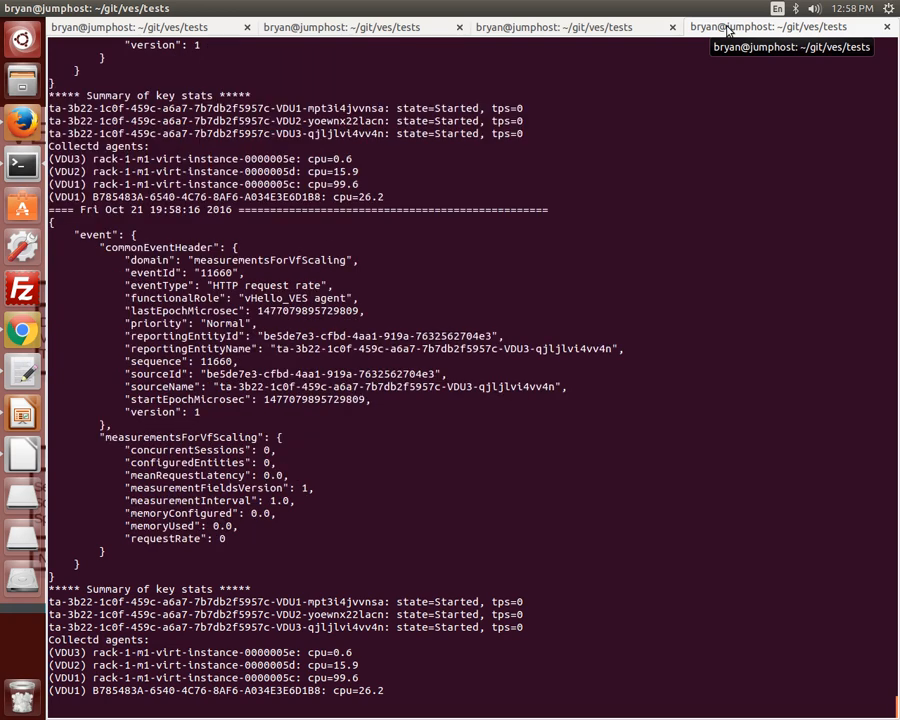
{"action": "scroll", "scroll_direction": "down", "scroll_amount": 3}
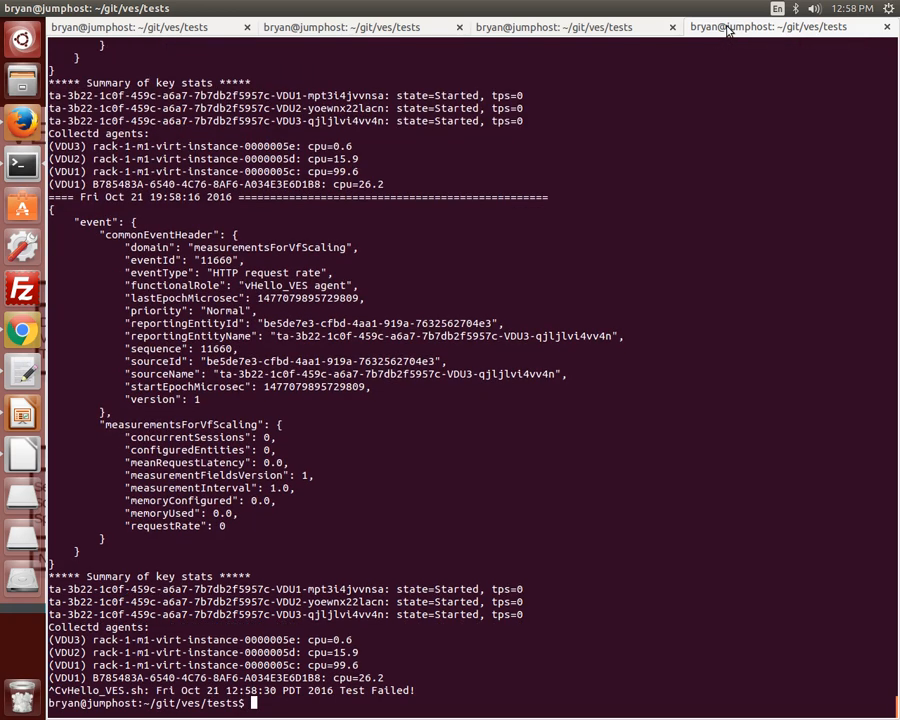
- Run 'bash vHello_VES.sh test monitor' and follow the live VDU event stream
{"action": "type", "text": "bash vHello_VES.sh test monitor"}
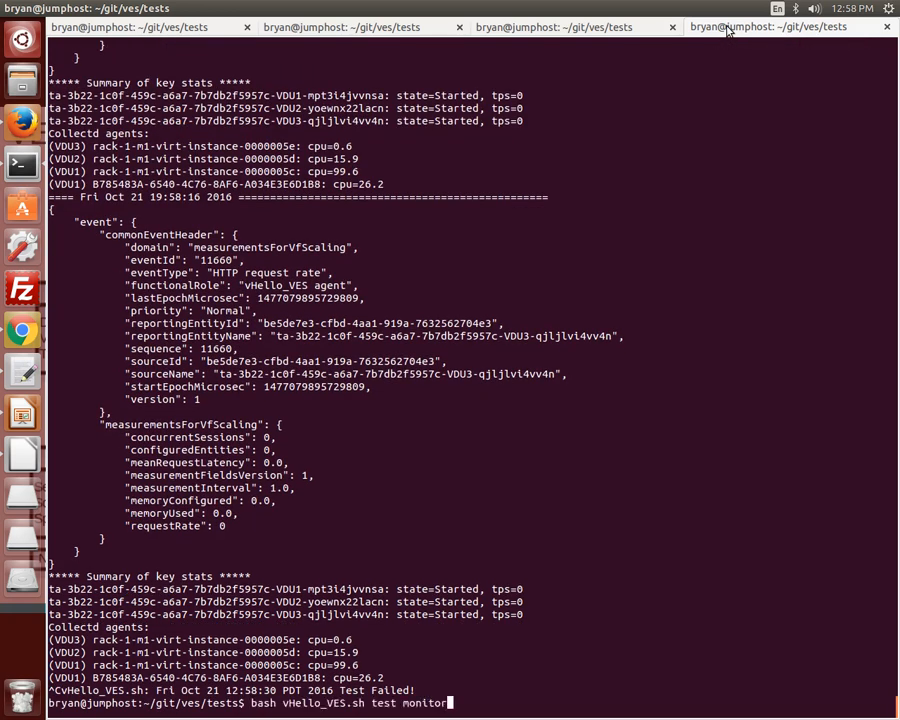
{"action": "key", "text": "Return"}
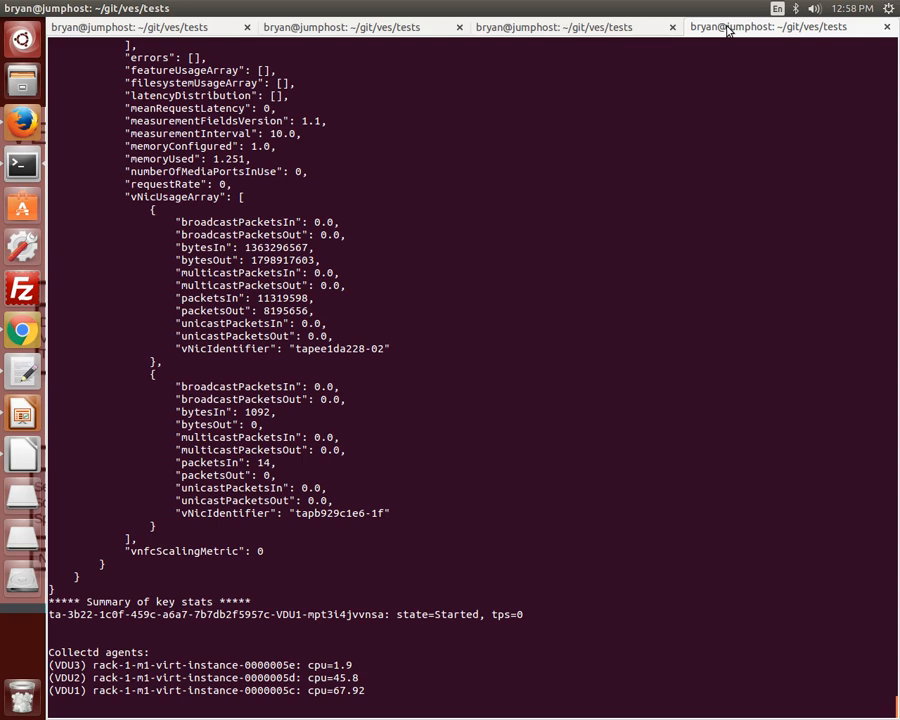
{"action": "scroll", "scroll_direction": "down", "scroll_amount": 3}
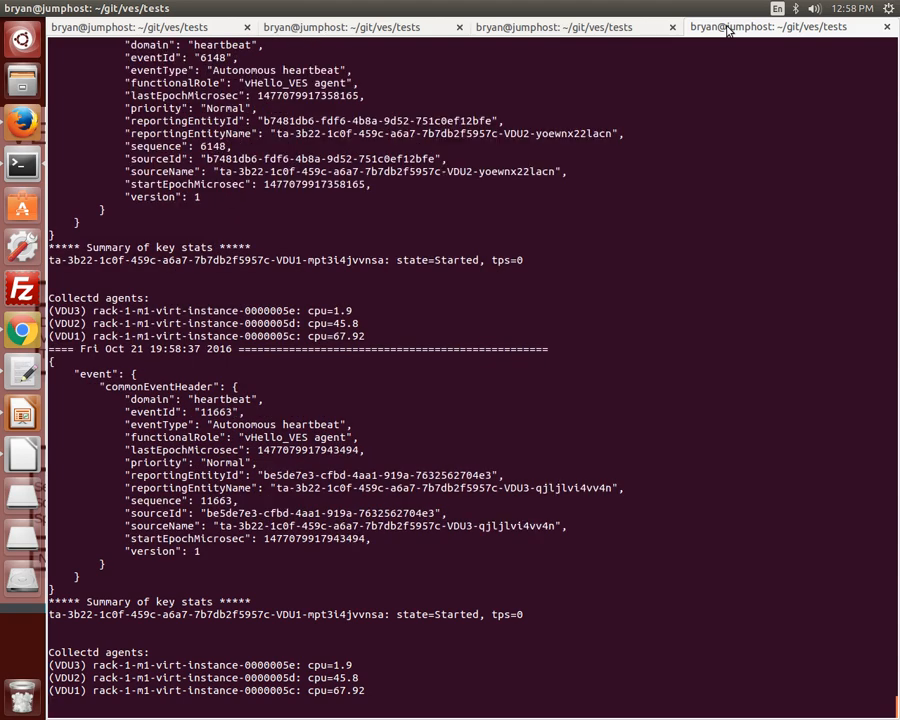
{"action": "scroll", "scroll_direction": "down", "scroll_amount": 3}
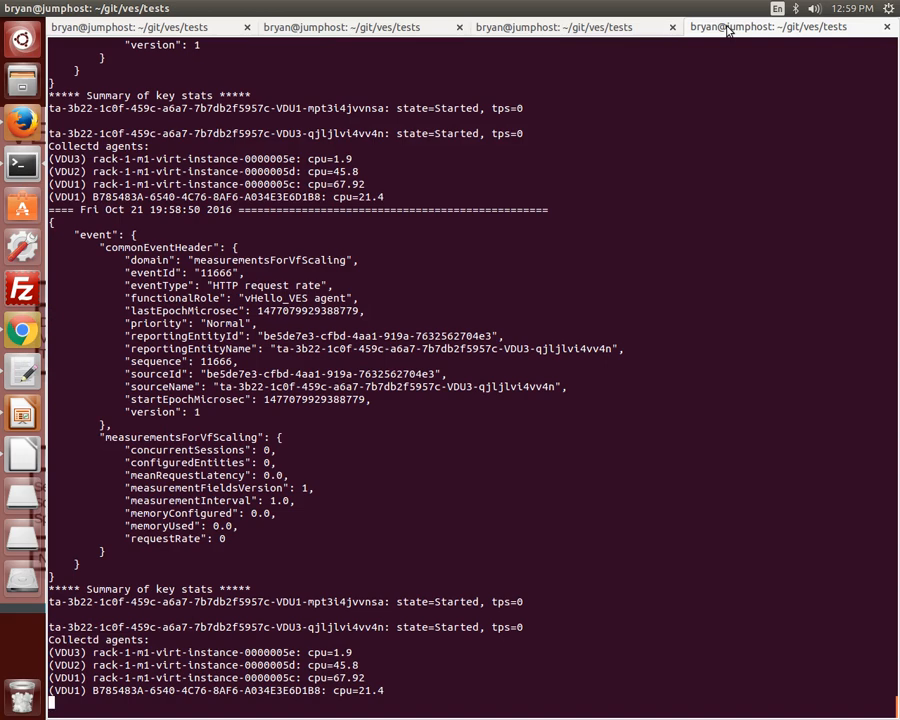
{"action": "scroll", "scroll_direction": "down", "scroll_amount": 3}
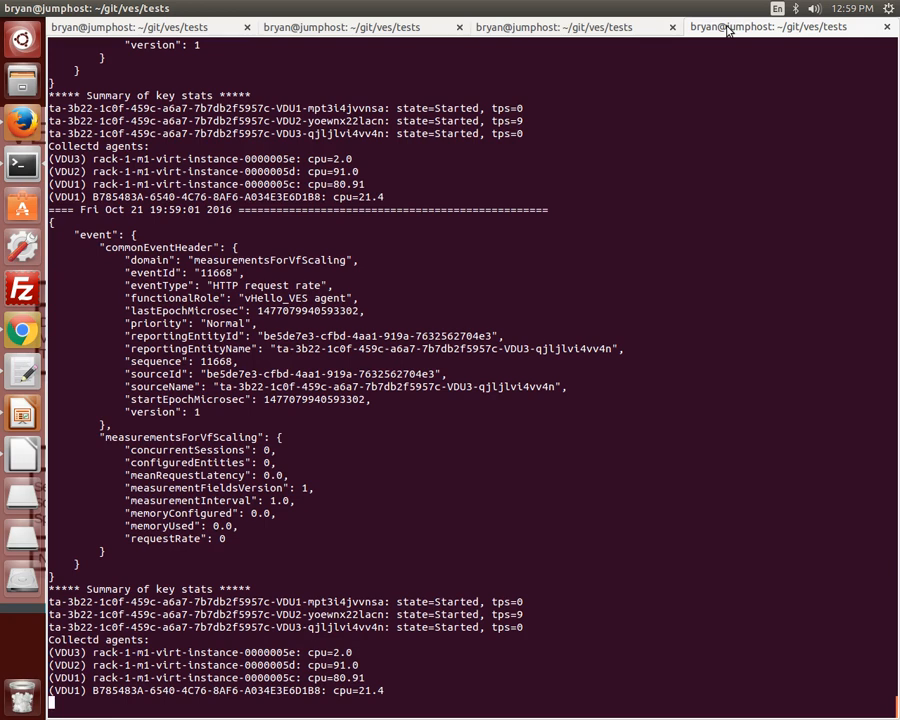
{"action": "scroll", "scroll_direction": "down", "scroll_amount": 3}
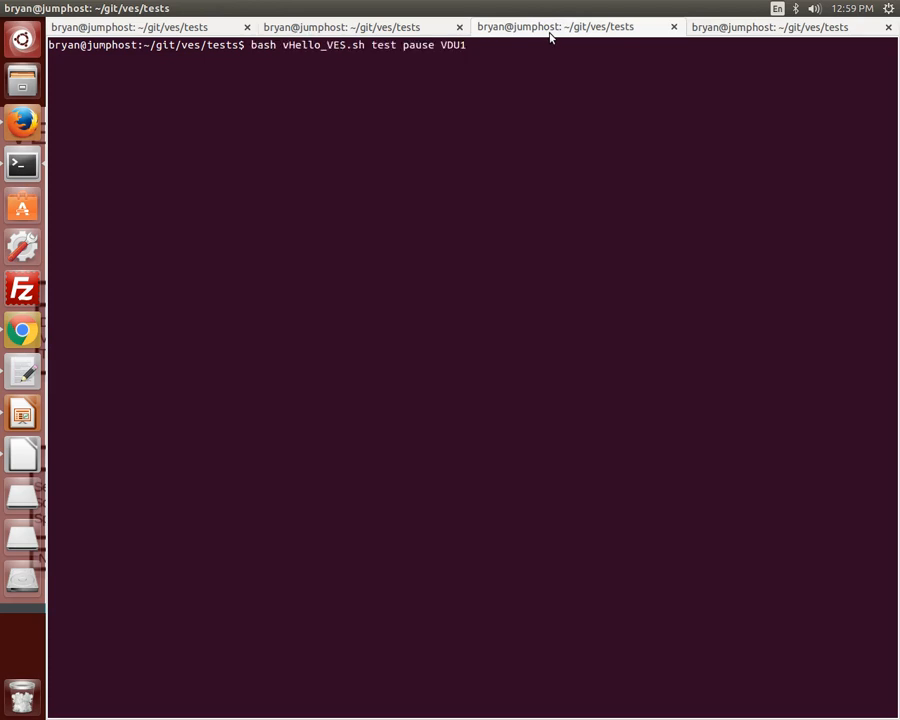
- Send 'bash vHello_VES.sh test pause VDU1' from another terminal while the monitor keeps streaming
{"action": "key", "text": "Return"}
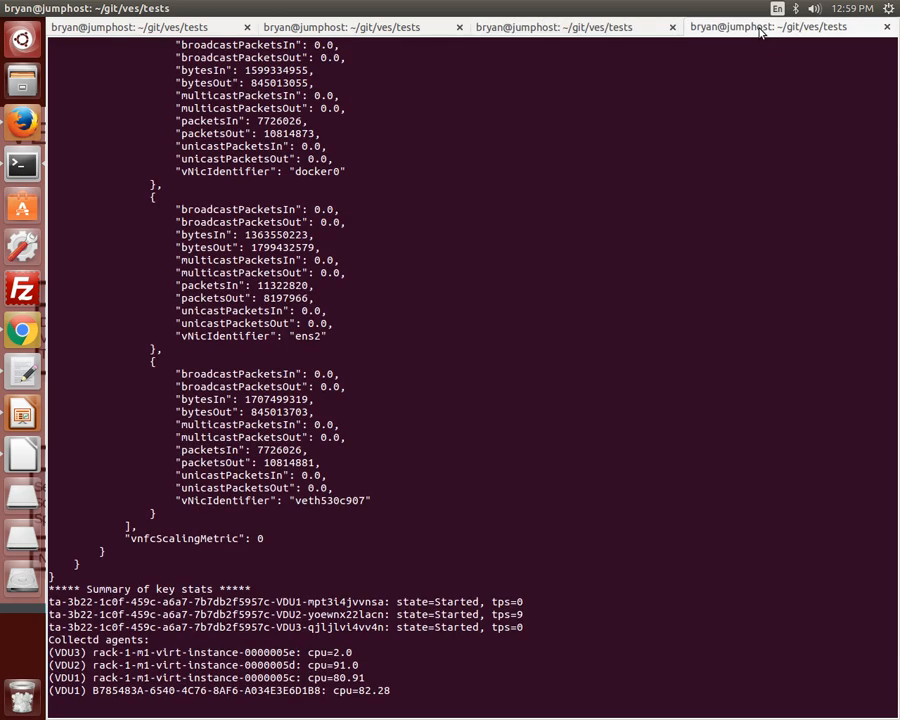
{"action": "scroll", "scroll_direction": "down", "scroll_amount": 3}
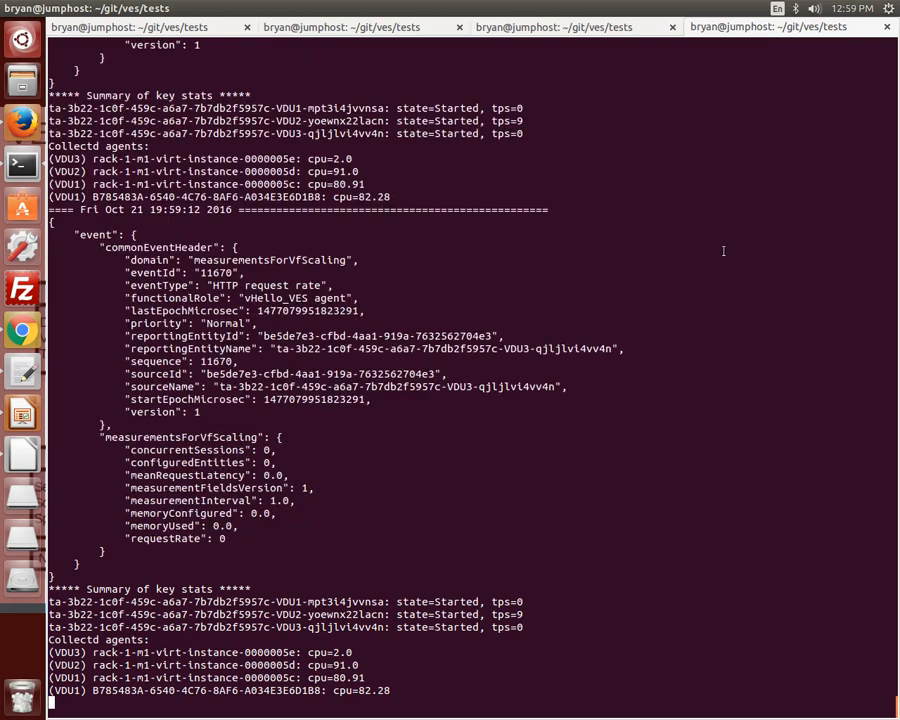
- Follow the monitor stream to the MAJOR App state change fault reporting VDU1 Stopped
{"action": "scroll", "scroll_direction": "down", "scroll_amount": 3}
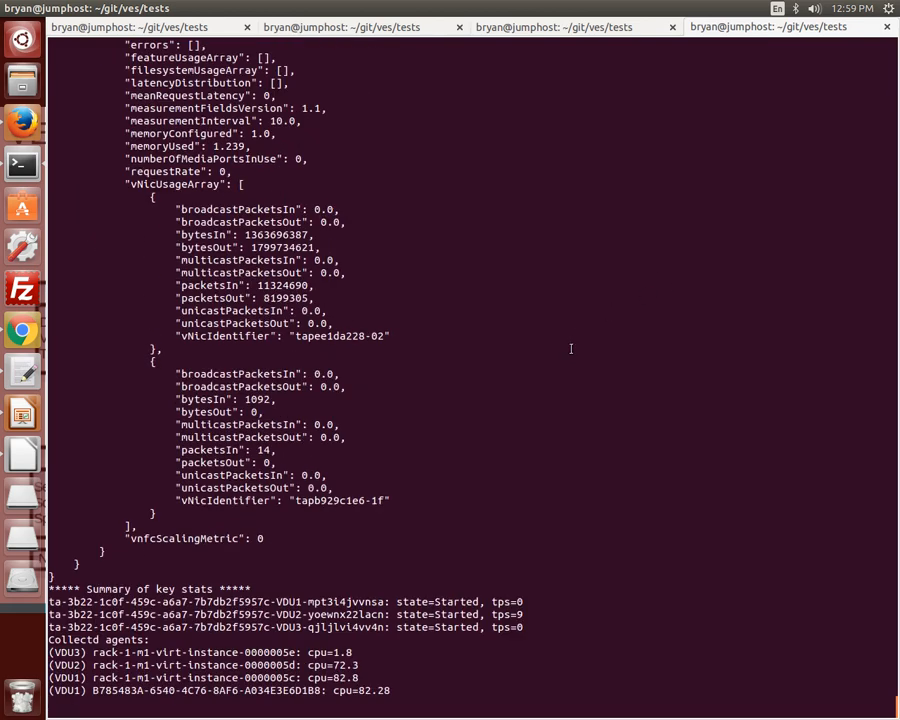
{"action": "scroll", "scroll_direction": "down", "scroll_amount": 3}
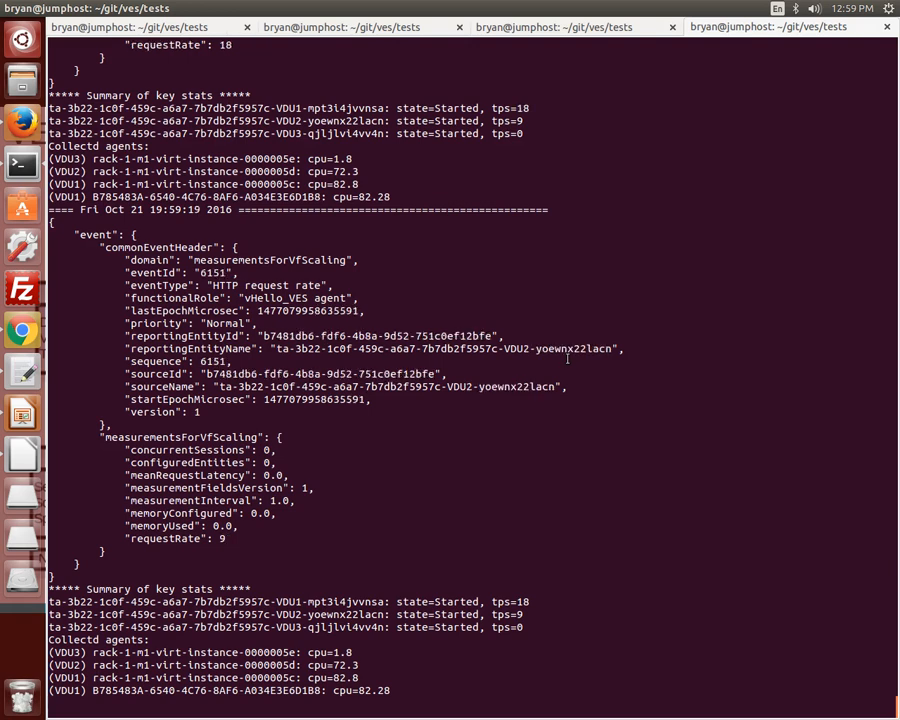
{"action": "scroll", "scroll_direction": "down", "scroll_amount": 3}
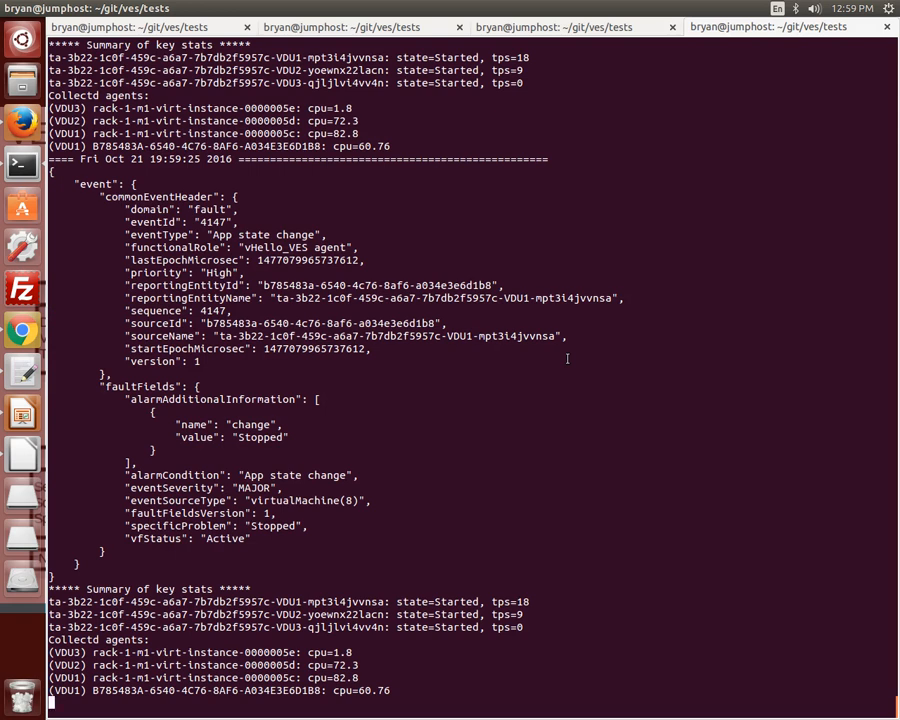
{"action": "scroll", "scroll_direction": "down", "scroll_amount": 3}
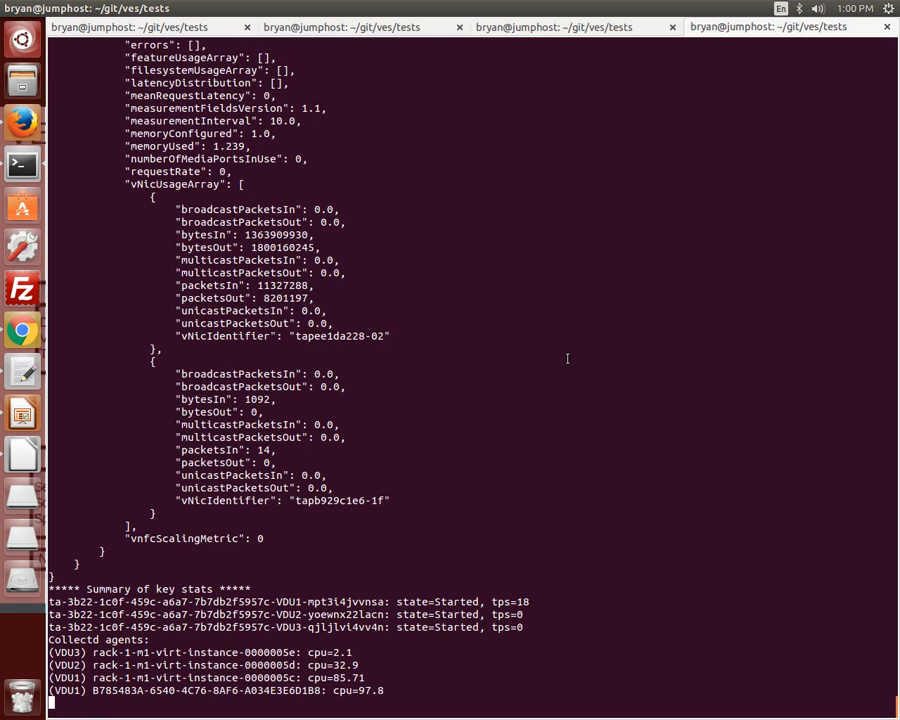
- Follow the monitor stream to the MAJOR fault reporting VDU1 Started, then heartbeats and measurements
{"action": "scroll", "scroll_direction": "down", "scroll_amount": 3}
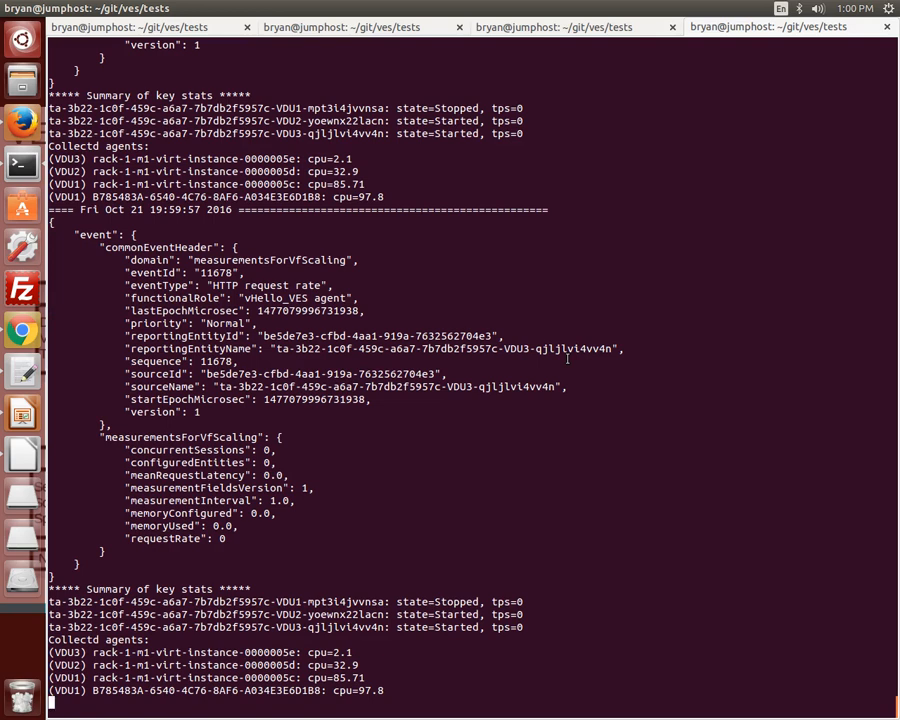
{"action": "scroll", "scroll_direction": "down", "scroll_amount": 3}
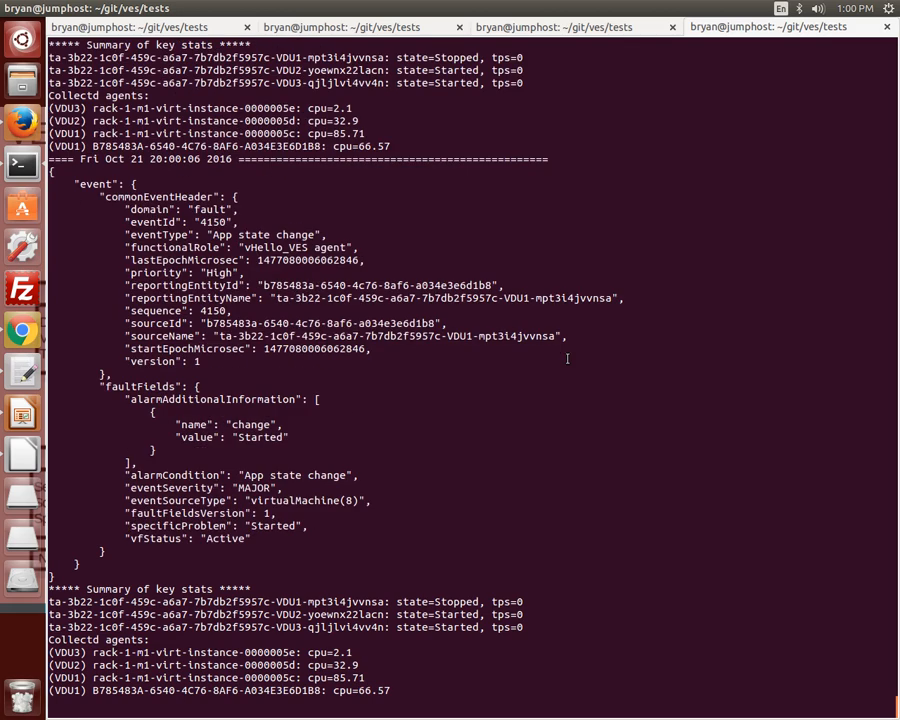
{"action": "scroll", "scroll_direction": "down", "scroll_amount": 3}
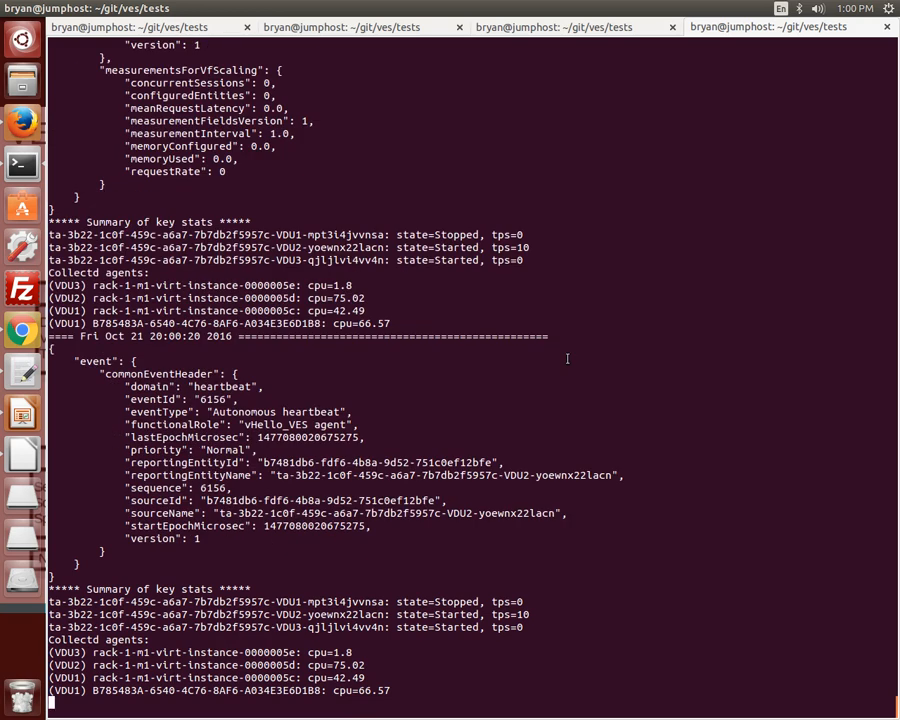
{"action": "scroll", "scroll_direction": "down", "scroll_amount": 3}
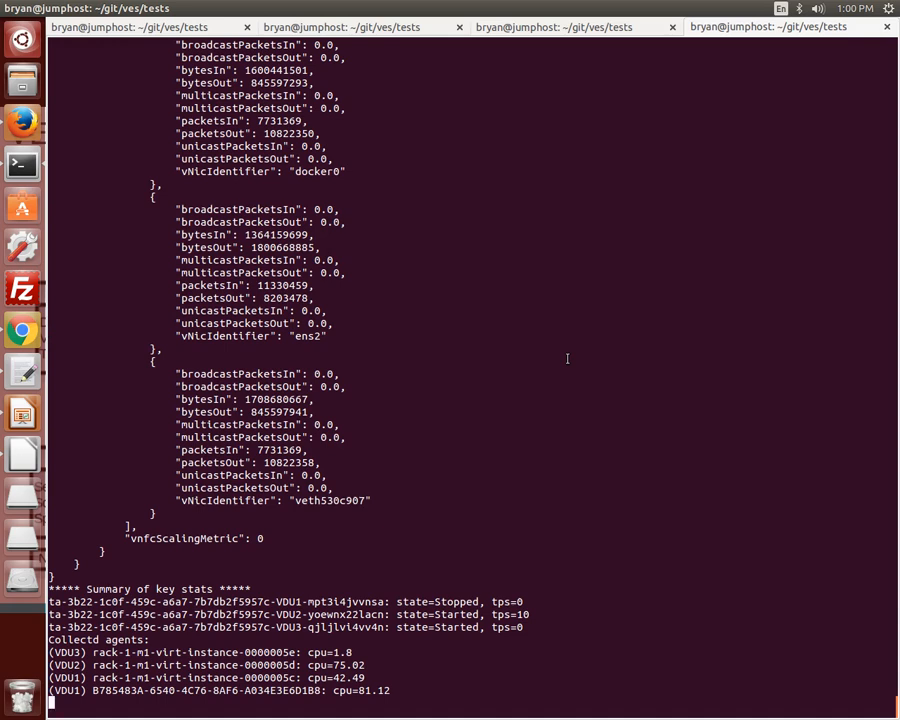
{"action": "scroll", "scroll_direction": "down", "scroll_amount": 3}
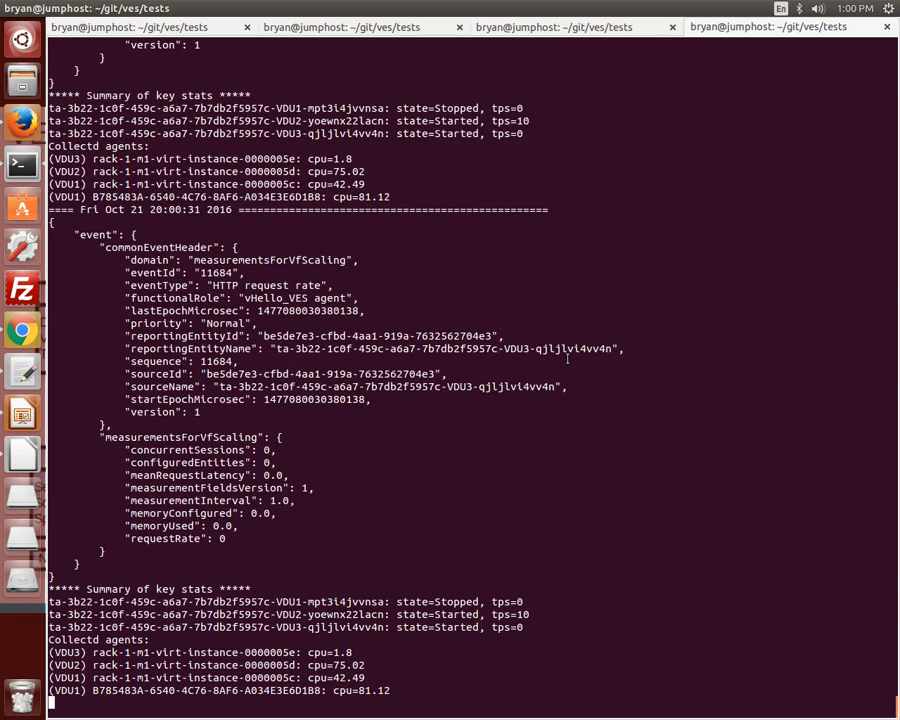
{"action": "scroll", "scroll_direction": "down", "scroll_amount": 3}
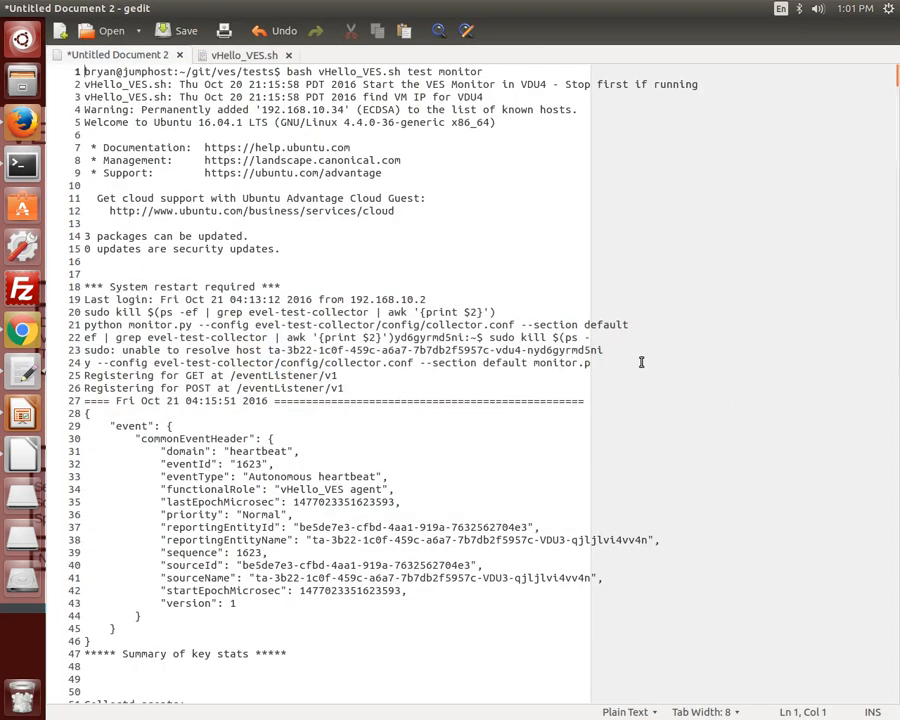
- Review the heartbeat and measurementsForVfScaling events, highlighting each event's domain value
{"action": "scroll", "scroll_direction": "down", "scroll_amount": 3}
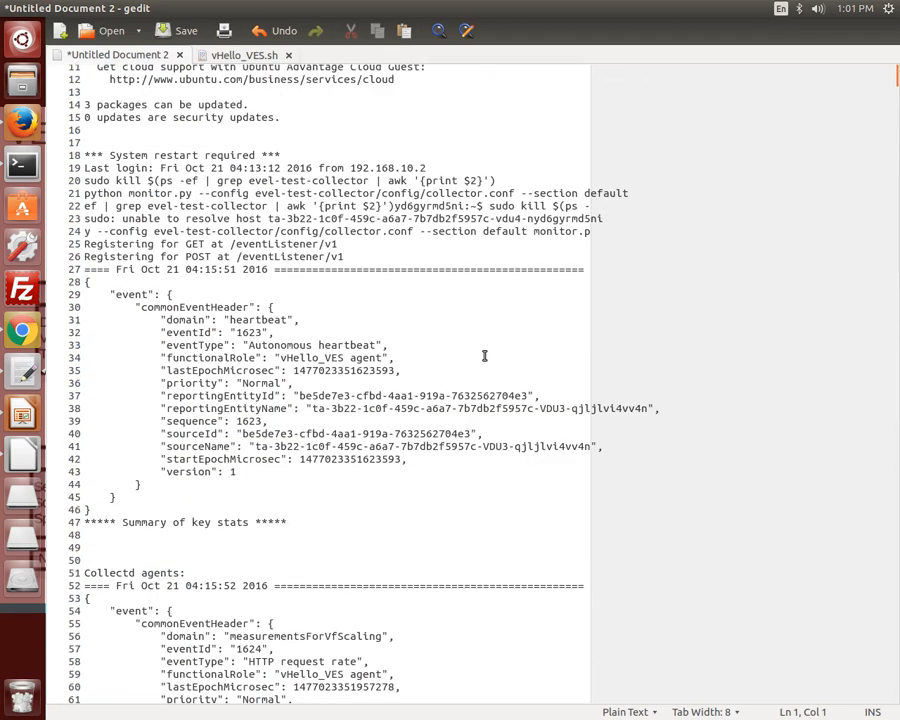
{"action": "scroll", "scroll_direction": "down", "scroll_amount": 3}
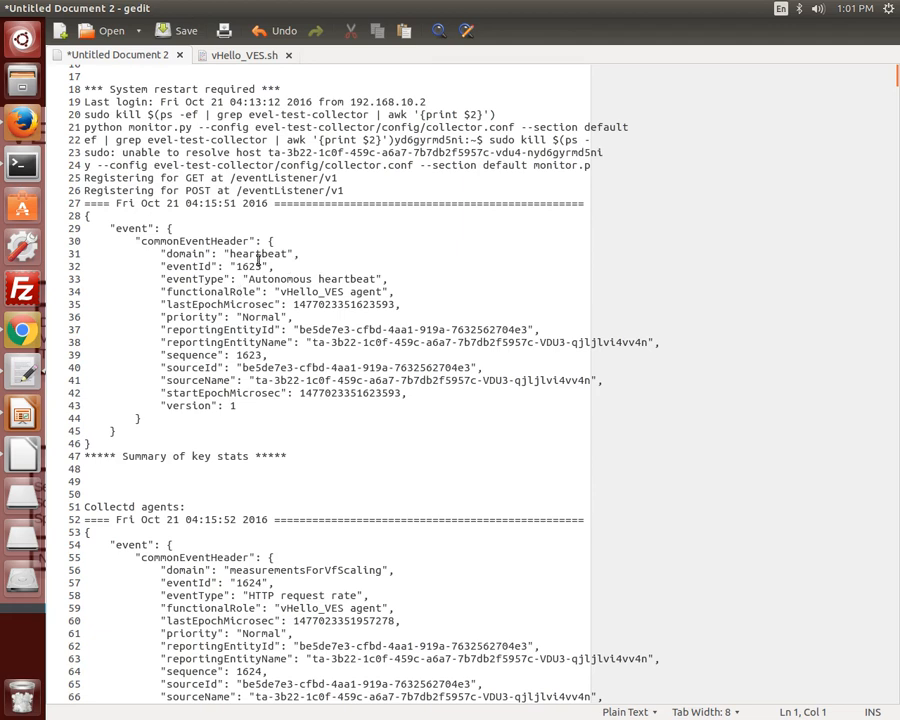
{"action": "double_click", "coordinate": [260, 252]}
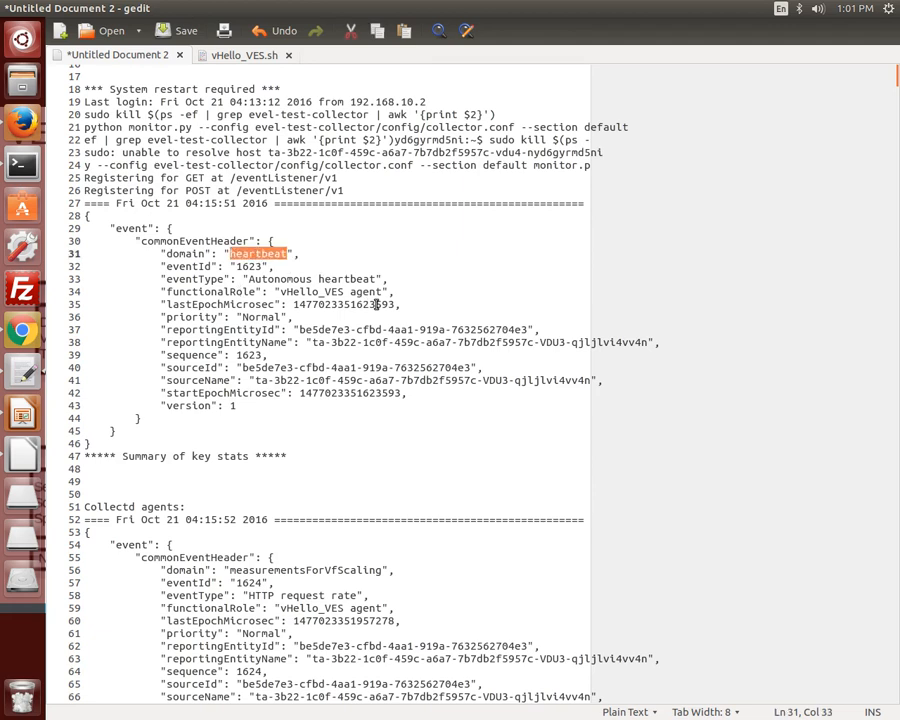
{"action": "scroll", "scroll_direction": "down", "scroll_amount": 3}
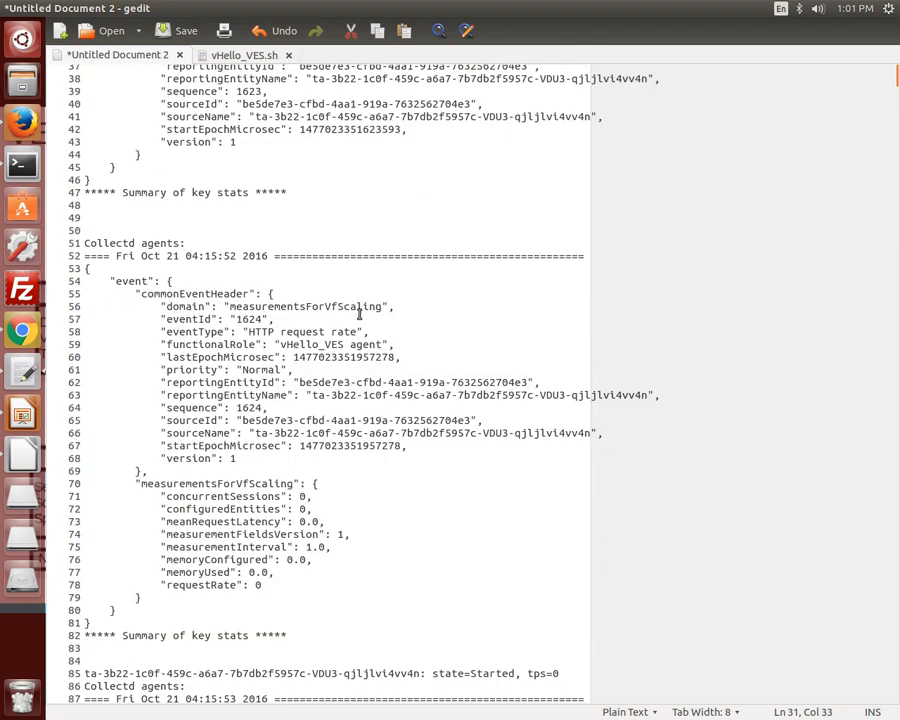
{"action": "double_click", "coordinate": [304, 306]}
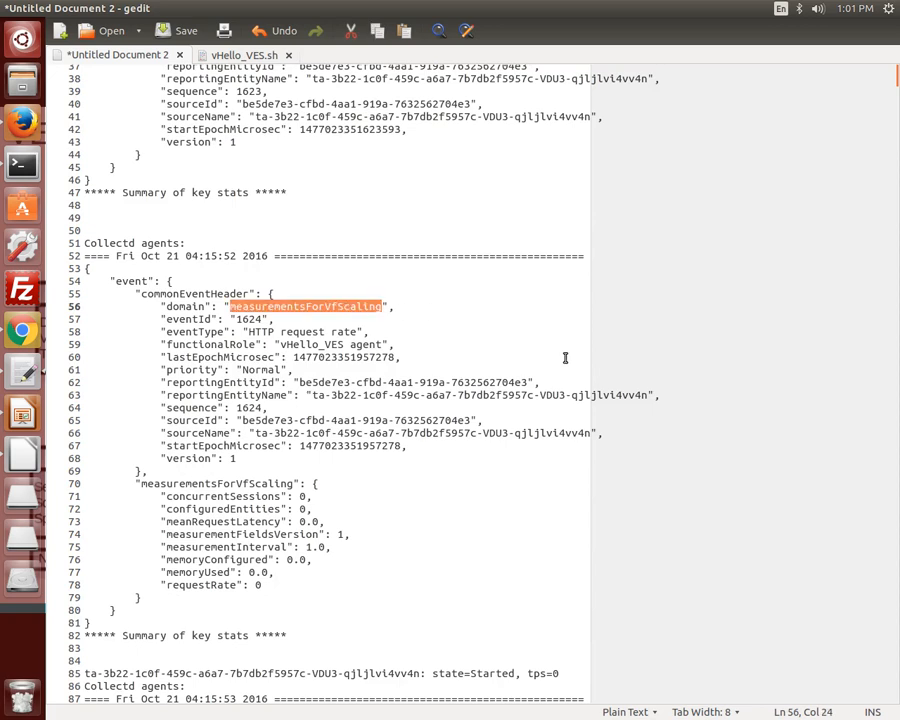
- Continue down the log through the collectd load, disk and network interface statistics
{"action": "scroll", "scroll_direction": "down", "scroll_amount": 3}
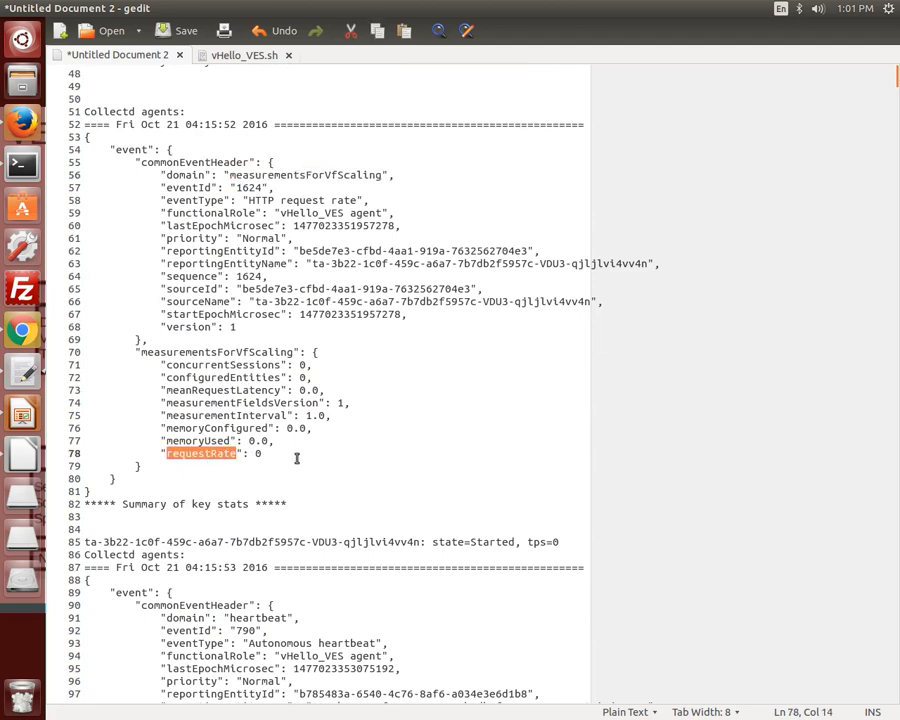
{"action": "scroll", "scroll_direction": "down", "scroll_amount": 3}
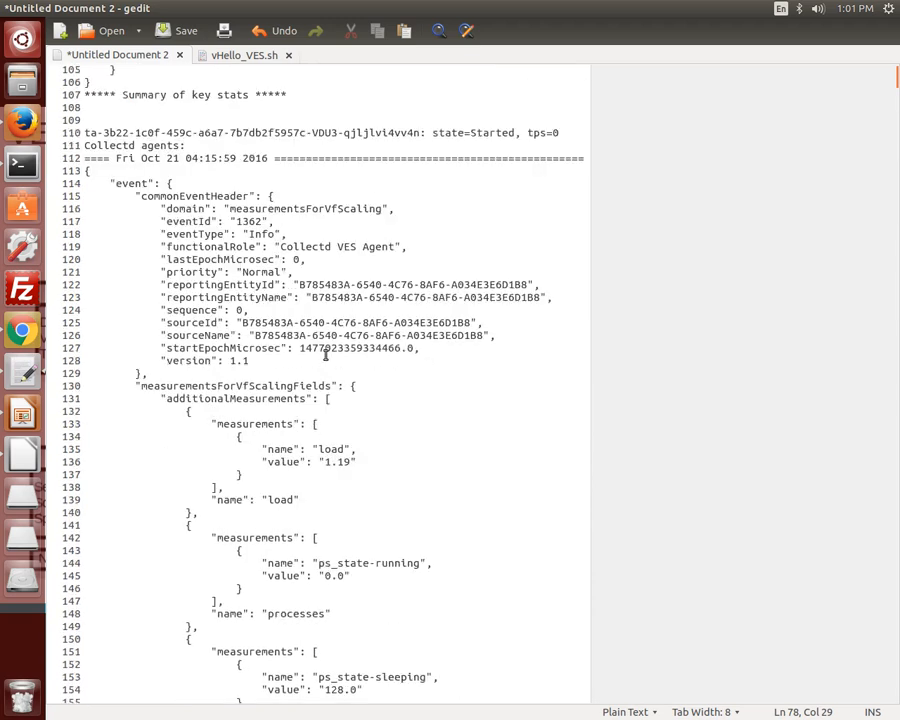
{"action": "scroll", "scroll_direction": "down", "scroll_amount": 3}
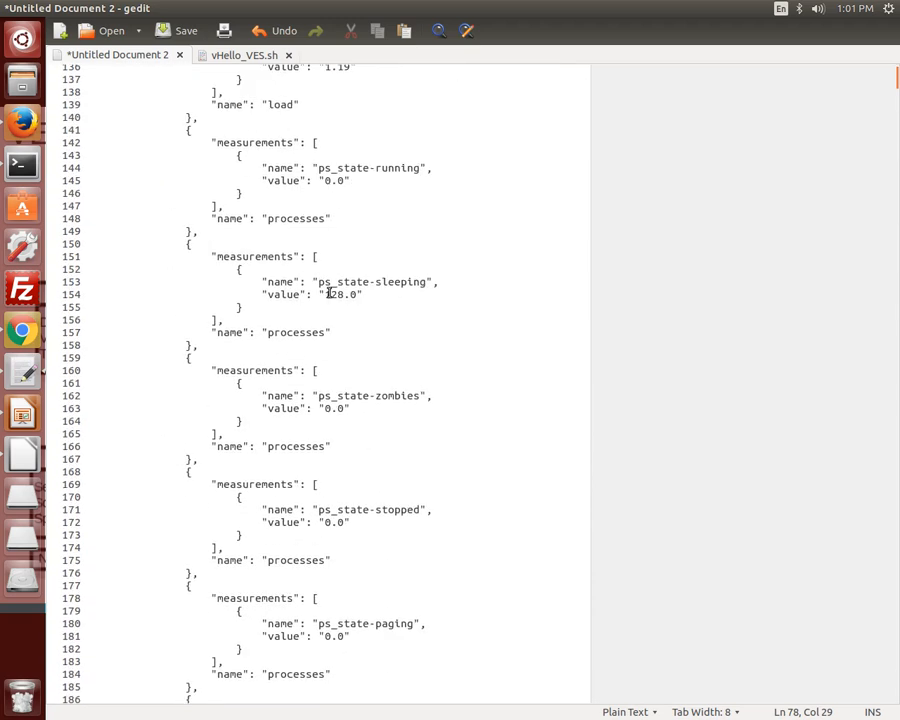
{"action": "scroll", "scroll_direction": "down", "scroll_amount": 3}
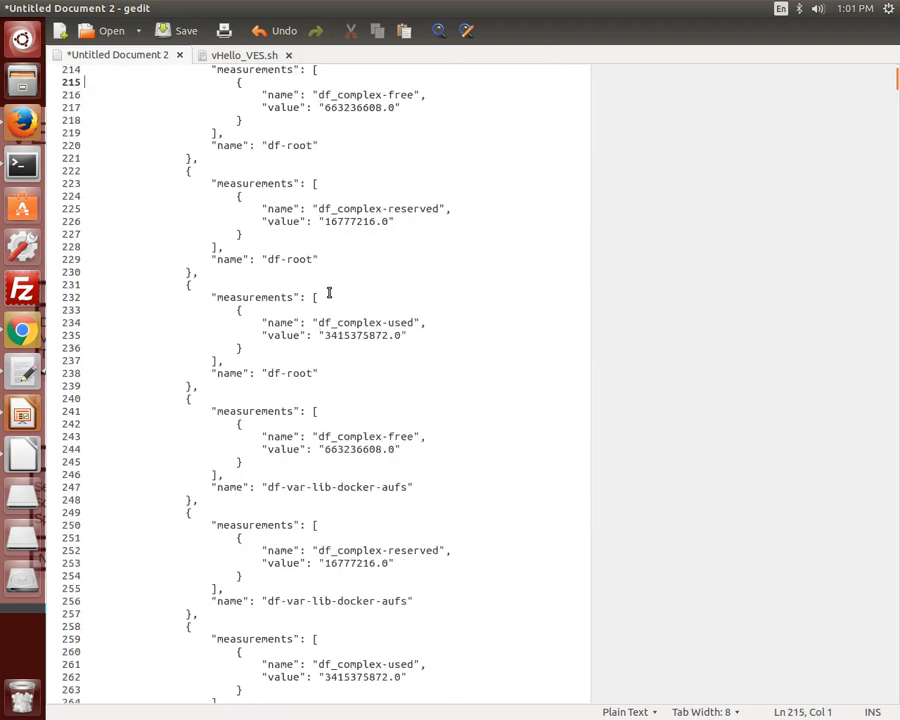
{"action": "scroll", "scroll_direction": "down", "scroll_amount": 3}
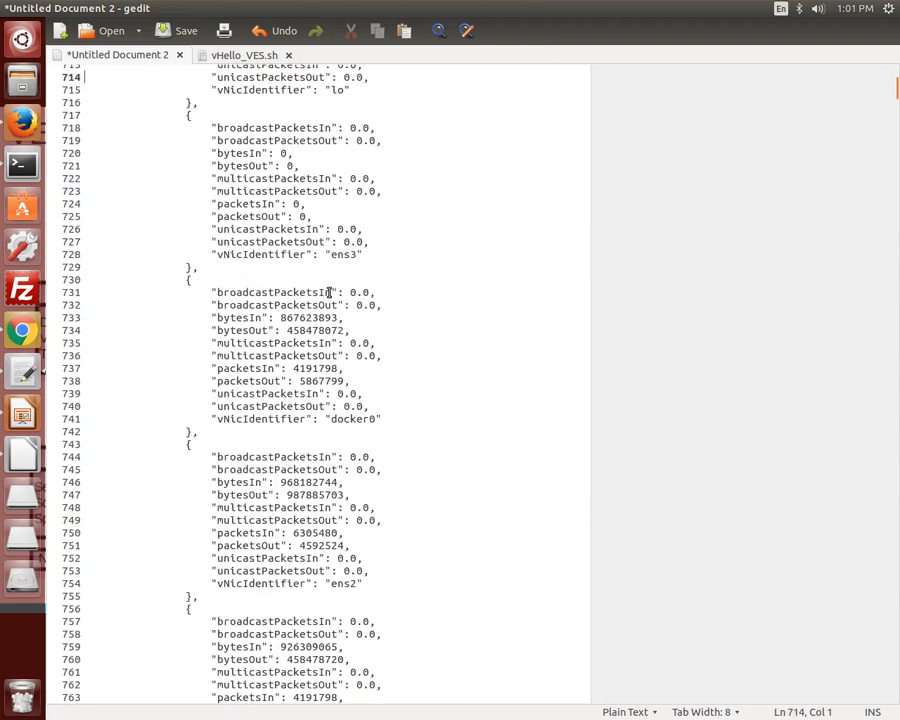
{"action": "mouse_move", "coordinate": [546, 324]}
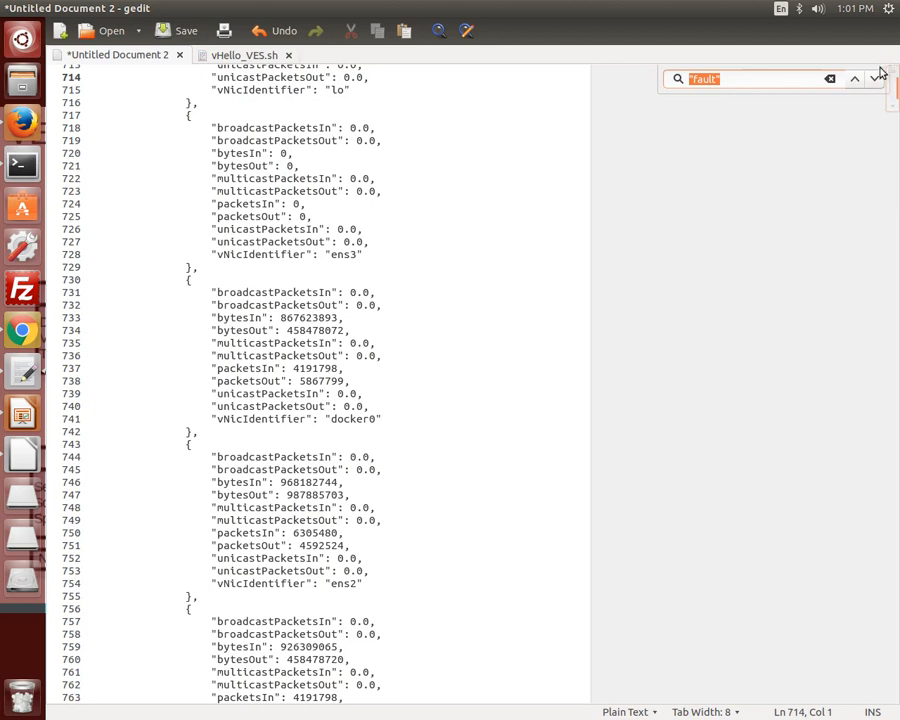
- Step through the fault and Stopped matches in the log to locate the app state change fault events
{"action": "left_click", "coordinate": [856, 80]}
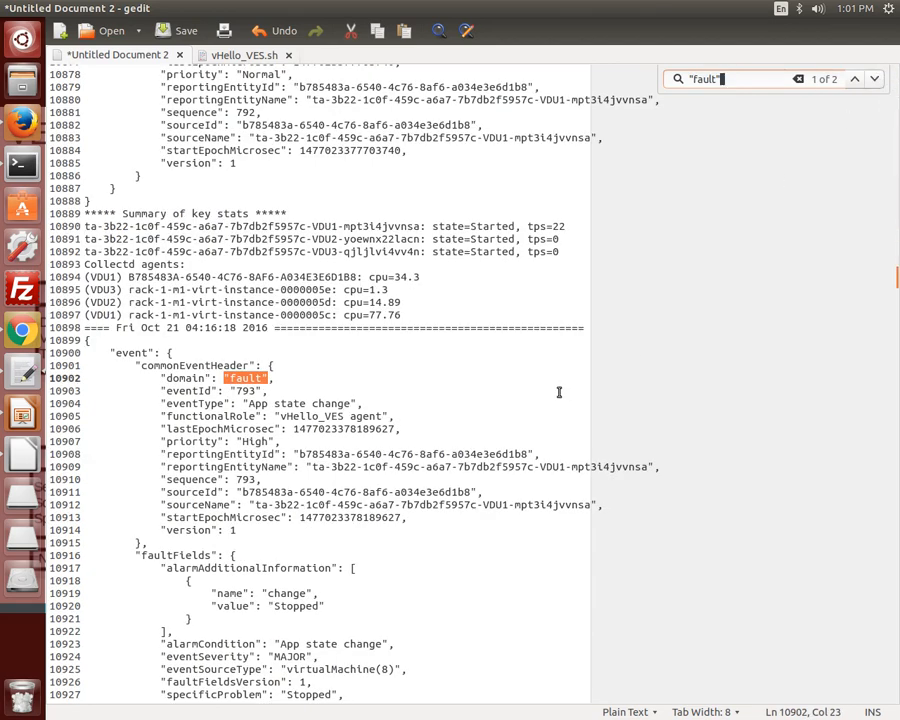
{"action": "scroll", "scroll_direction": "down", "scroll_amount": 3}
{"action": "type", "text": "Stopped"}
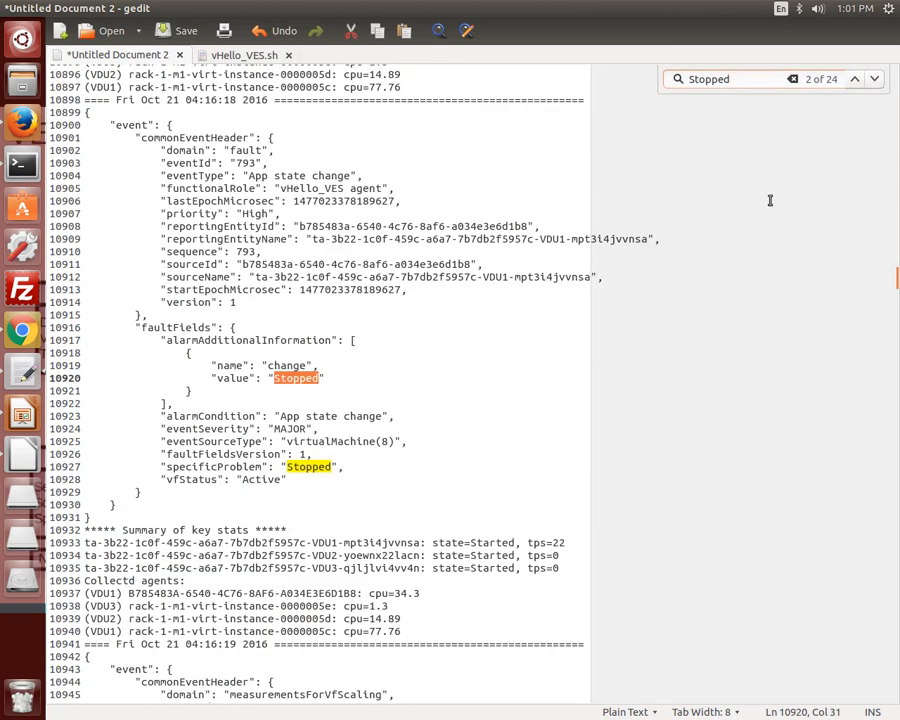
{"action": "left_click", "coordinate": [856, 78]}
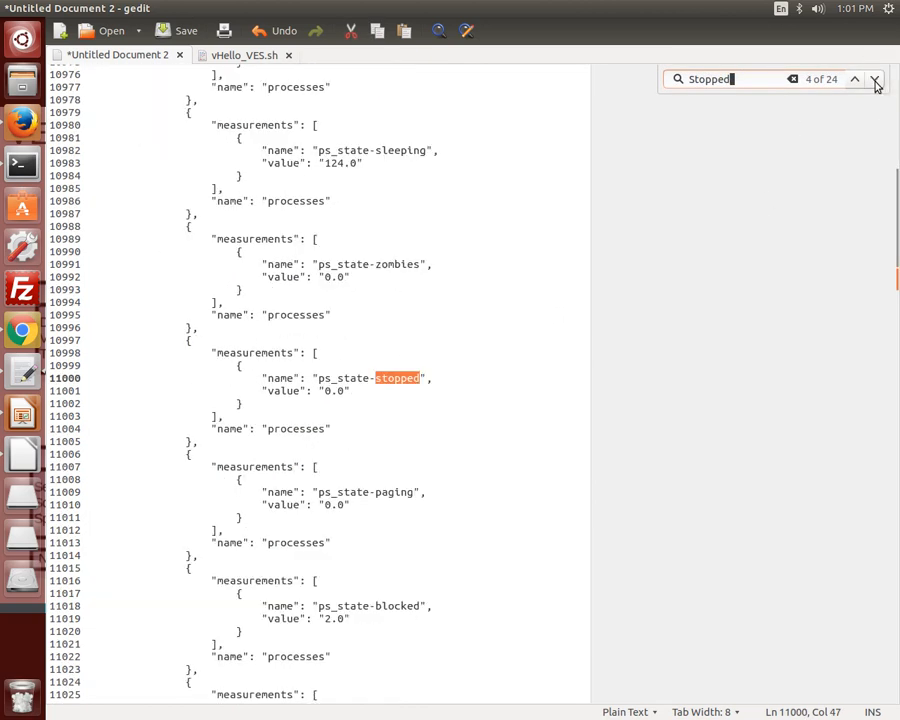
{"action": "left_click", "coordinate": [856, 80]}
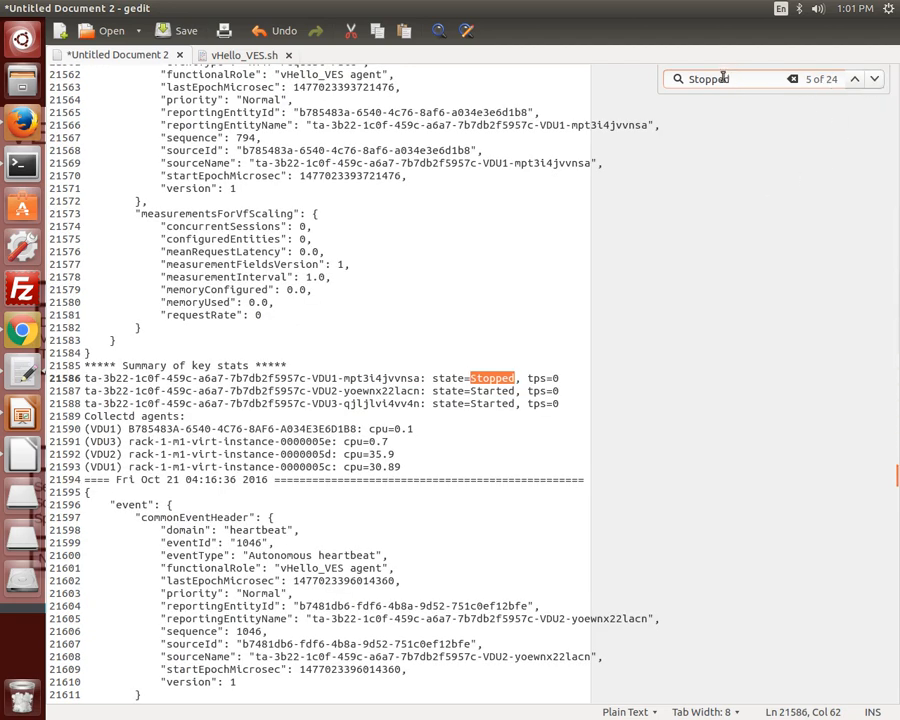
{"action": "type", "text": "fau"}
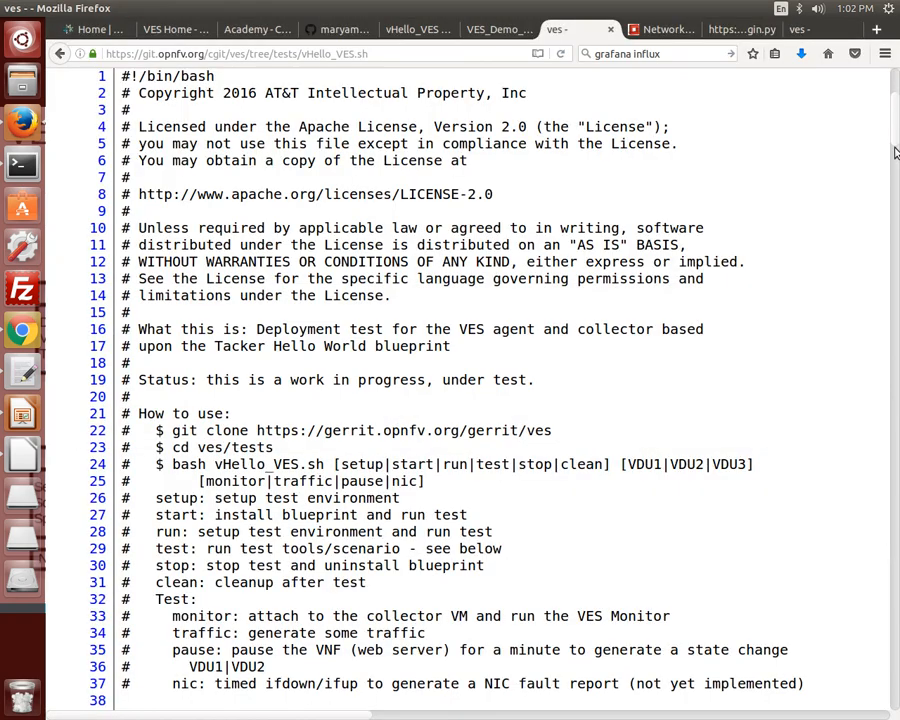
{"action": "mouse_move", "coordinate": [740, 30]}
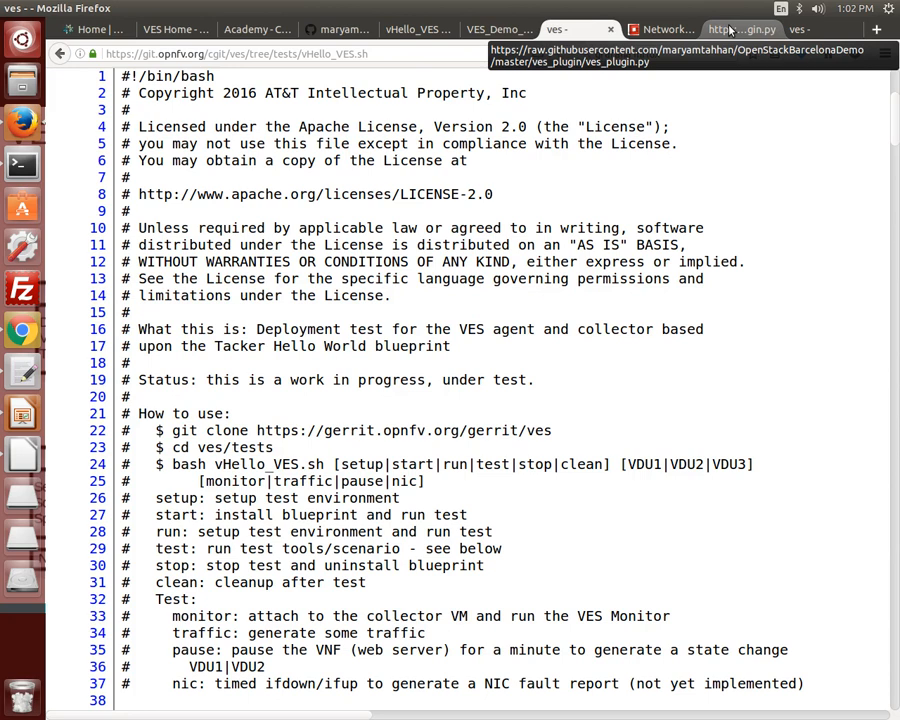
- View the ves_plugin.py event timer code and evel_demo.c fault function, then return to OPNFV Home
{"action": "left_click", "coordinate": [740, 30]}
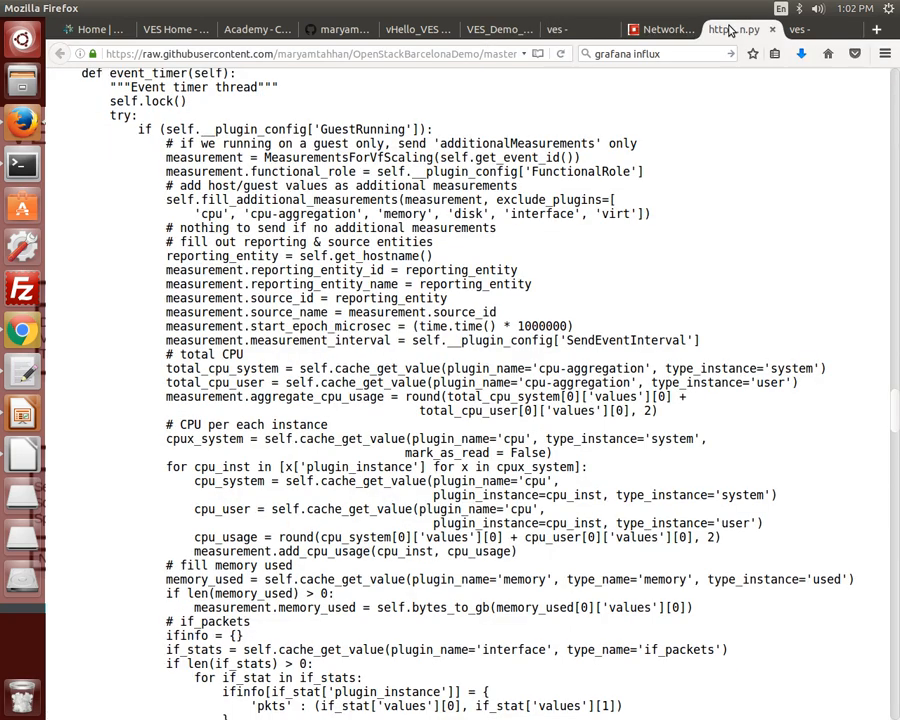
{"action": "mouse_move", "coordinate": [632, 140]}
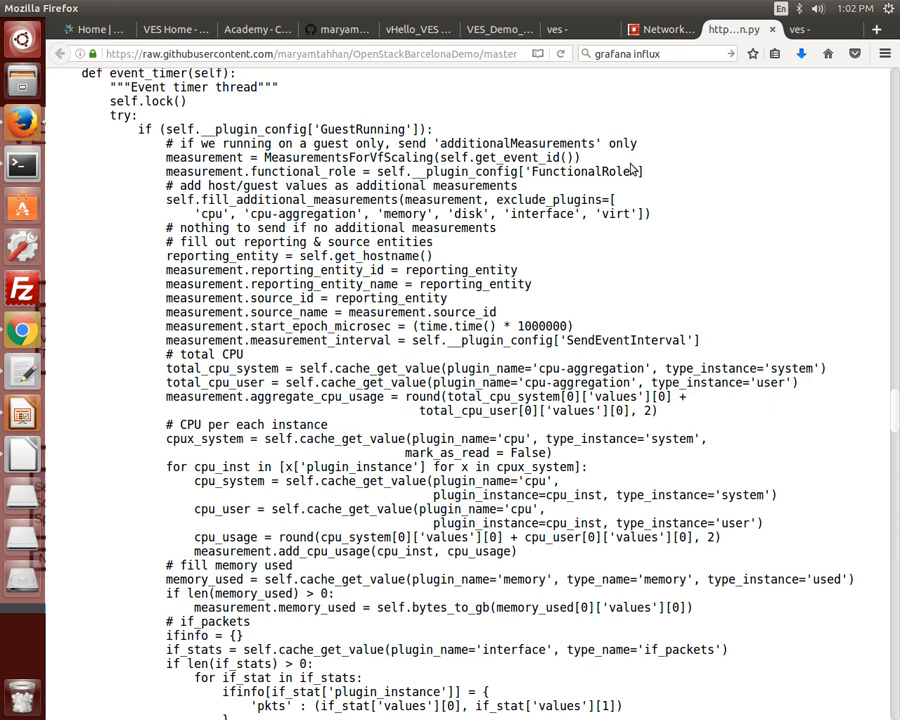
{"action": "mouse_move", "coordinate": [632, 168]}
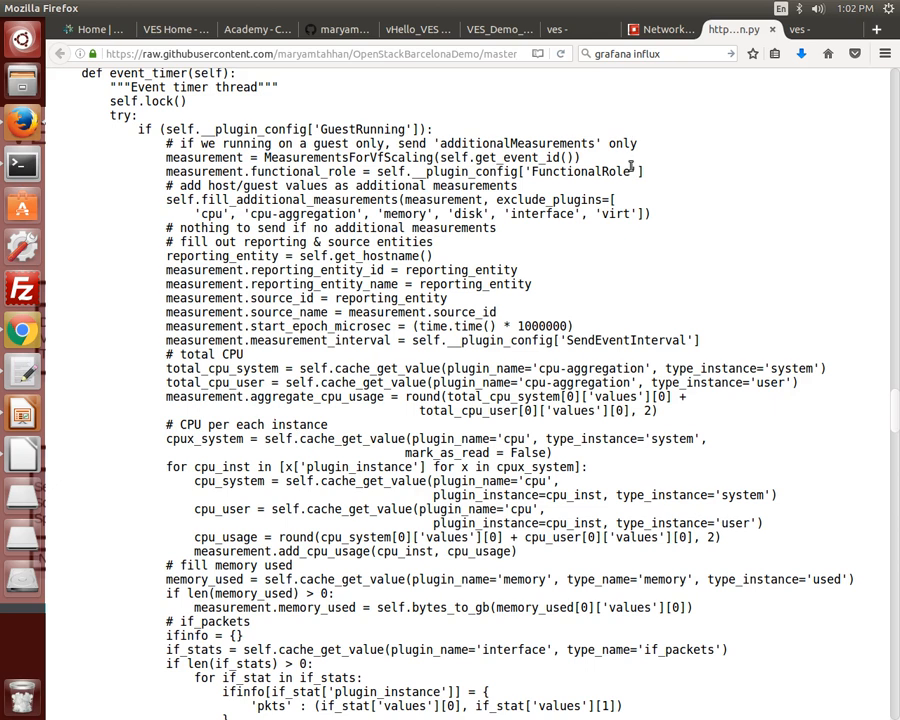
{"action": "mouse_move", "coordinate": [210, 176]}
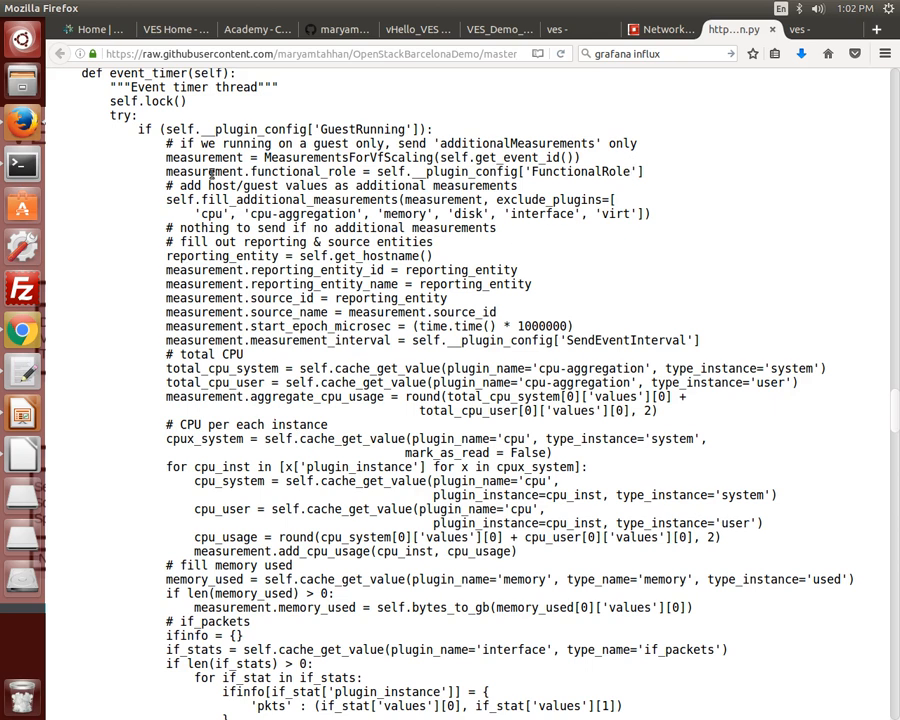
{"action": "double_click", "coordinate": [204, 156]}
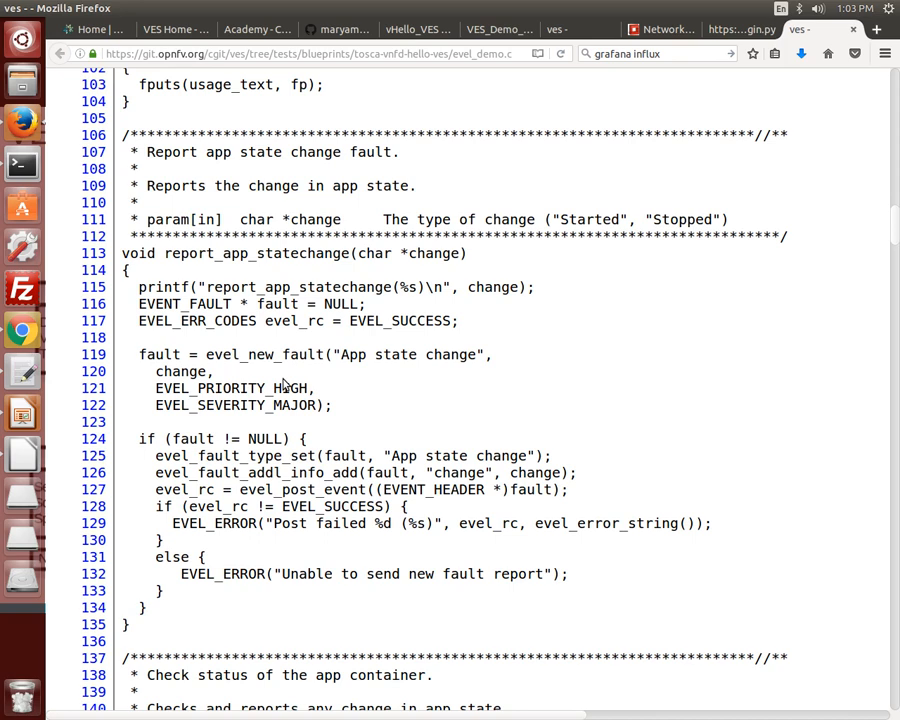
{"action": "left_click", "coordinate": [90, 30]}
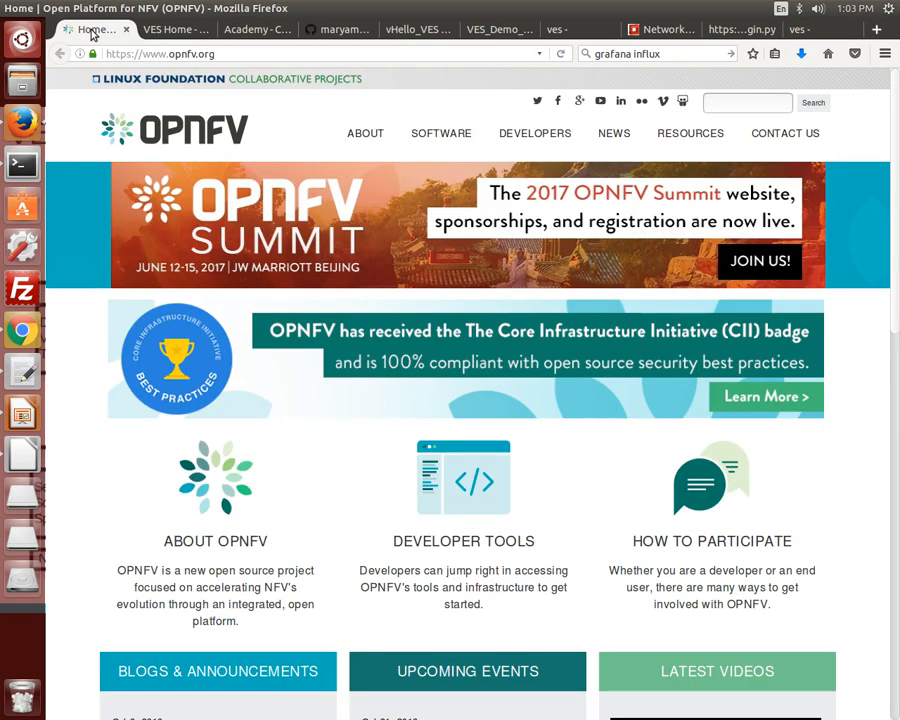